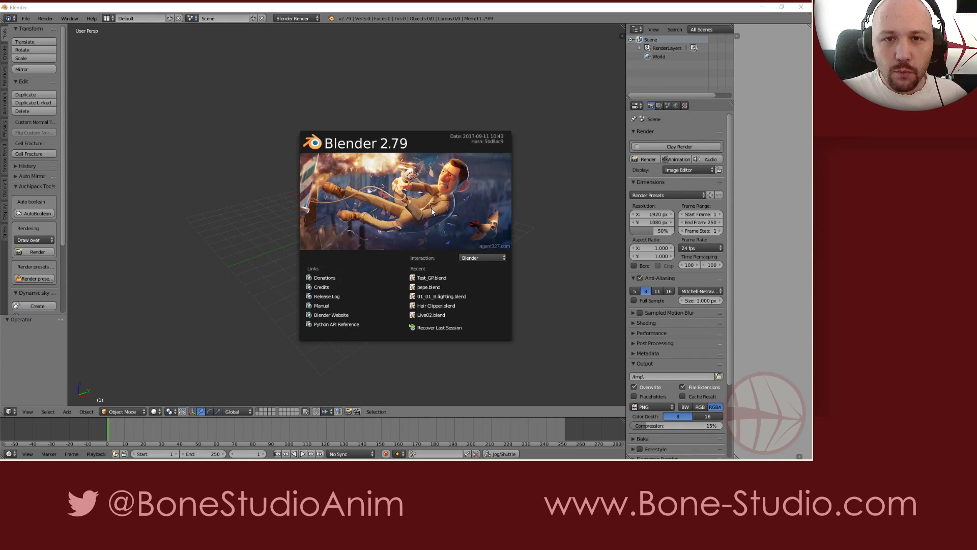
Dismiss the splash screen and add a camera at the world origin
left_click(368, 261)
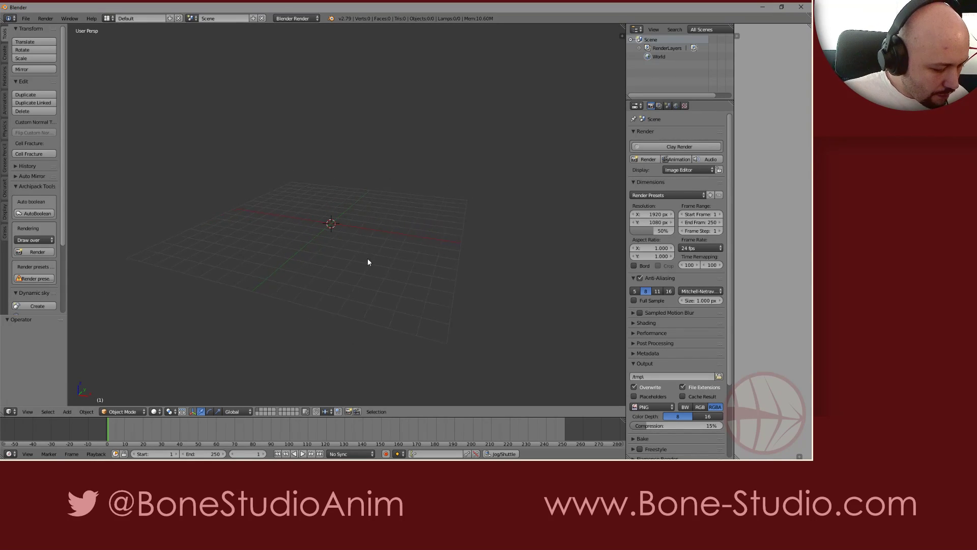
left_click(66, 411)
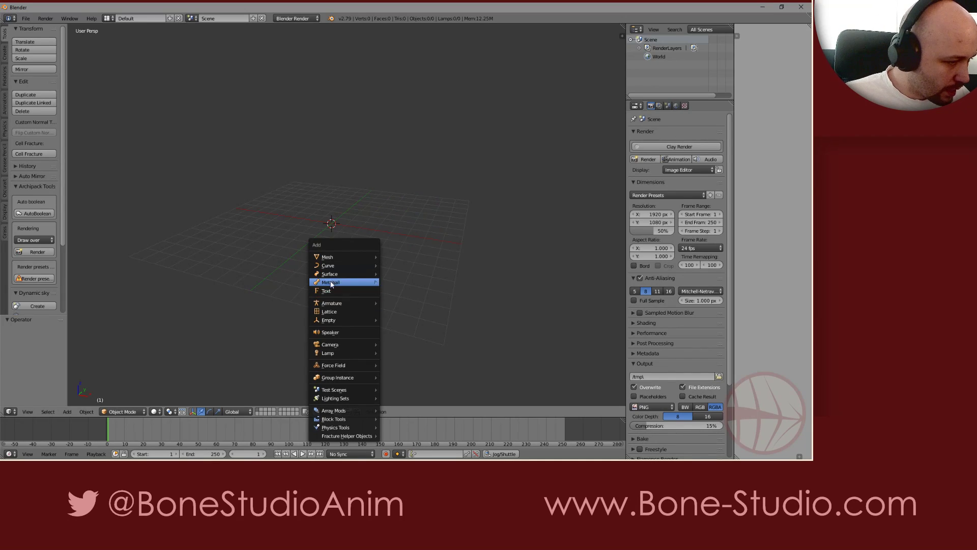
left_click(330, 344)
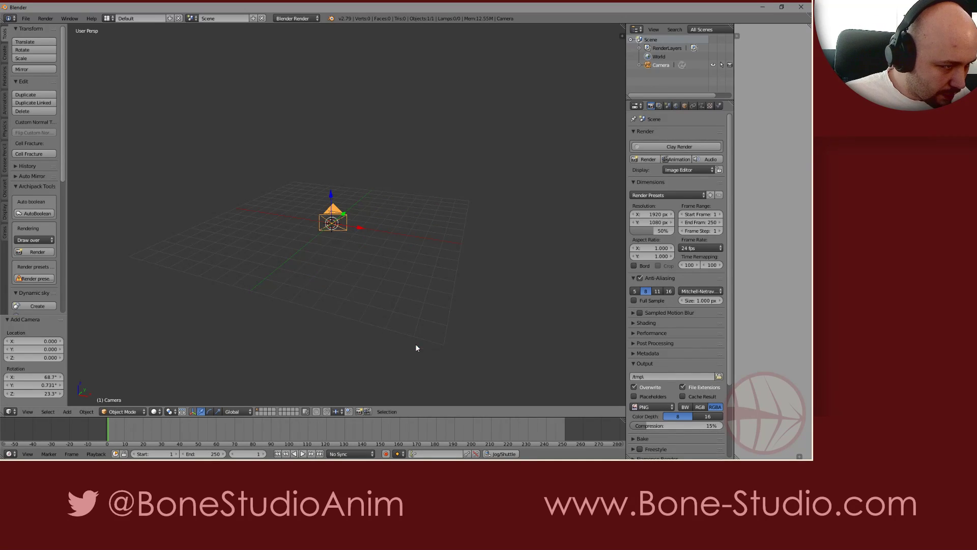
View the scene through the camera
key("n")
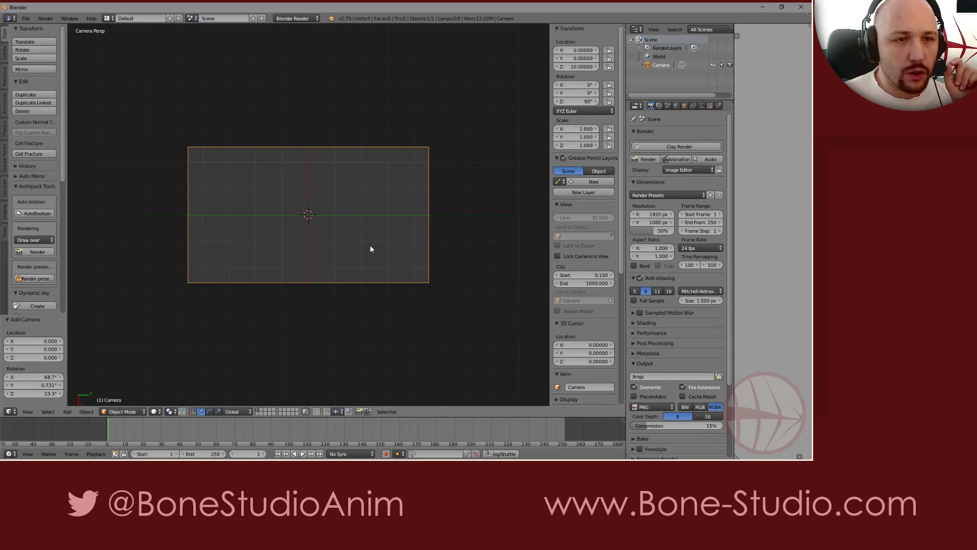
mouse_move(369, 252)
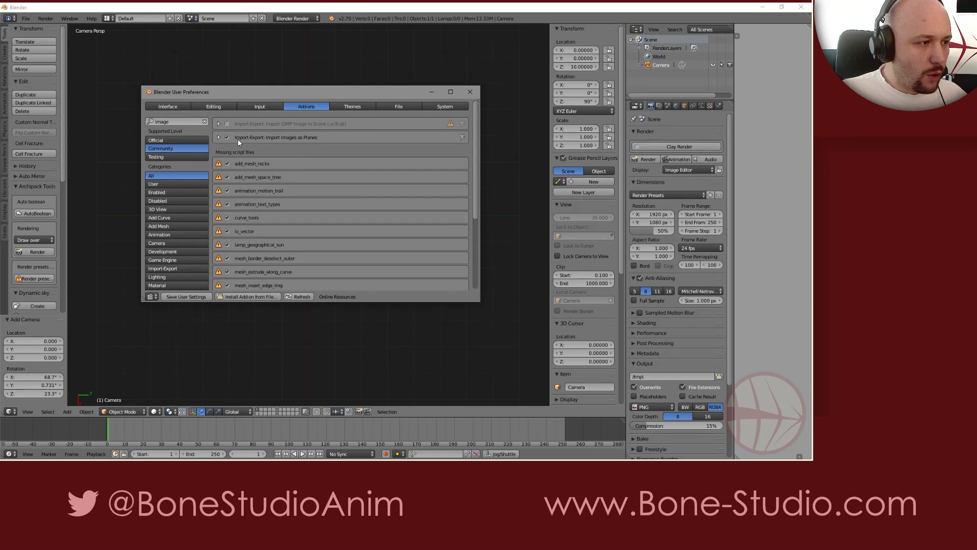
mouse_move(337, 144)
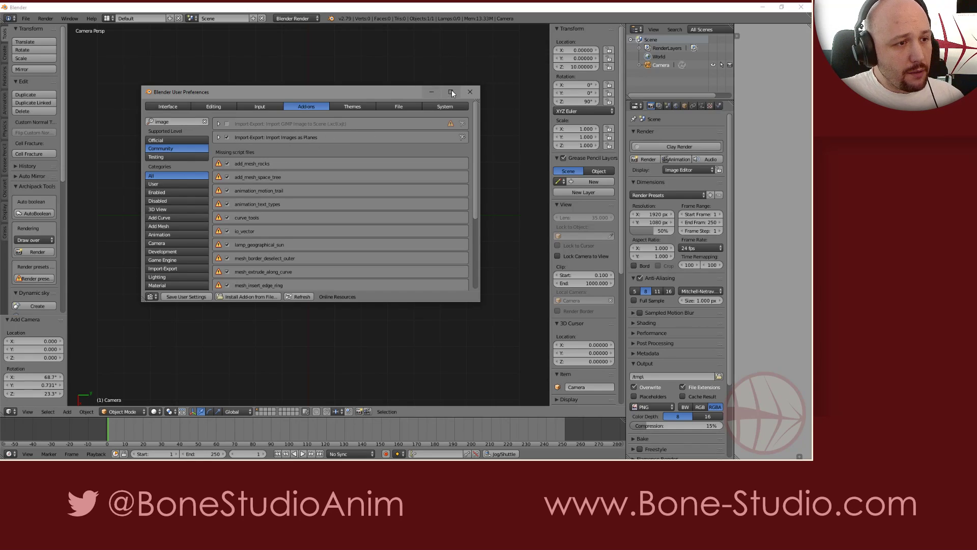
Close User Preferences, check File > Import, and search 'image pl' for Images as Planes
left_click(470, 92)
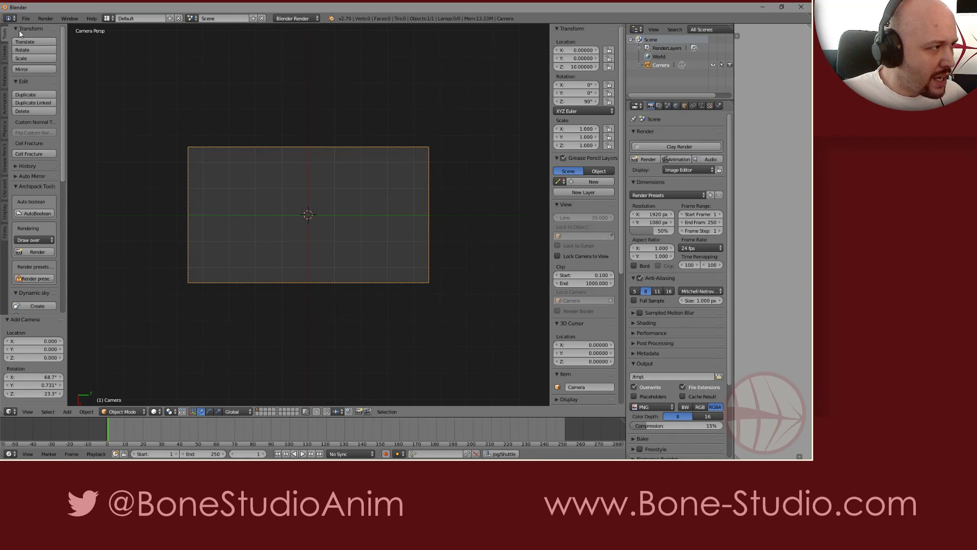
left_click(25, 18)
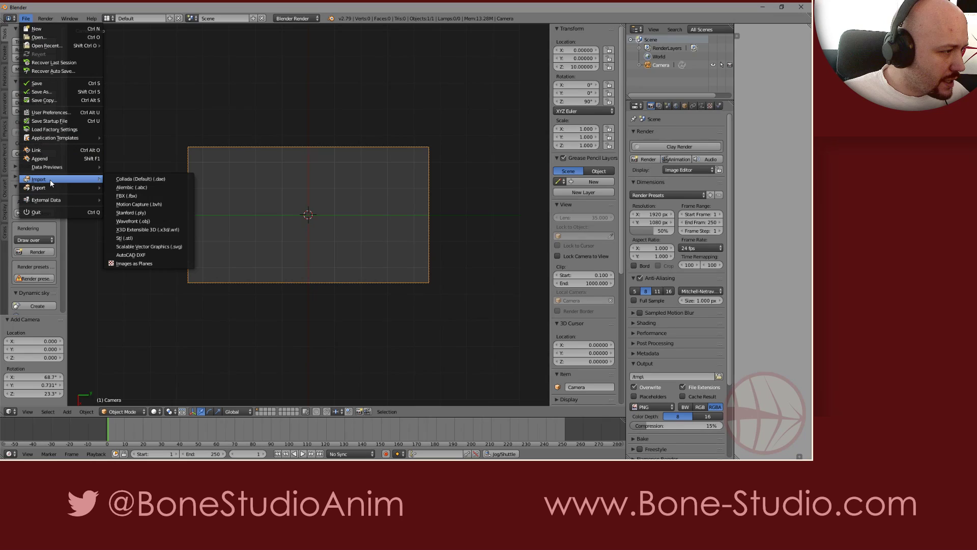
mouse_move(133, 263)
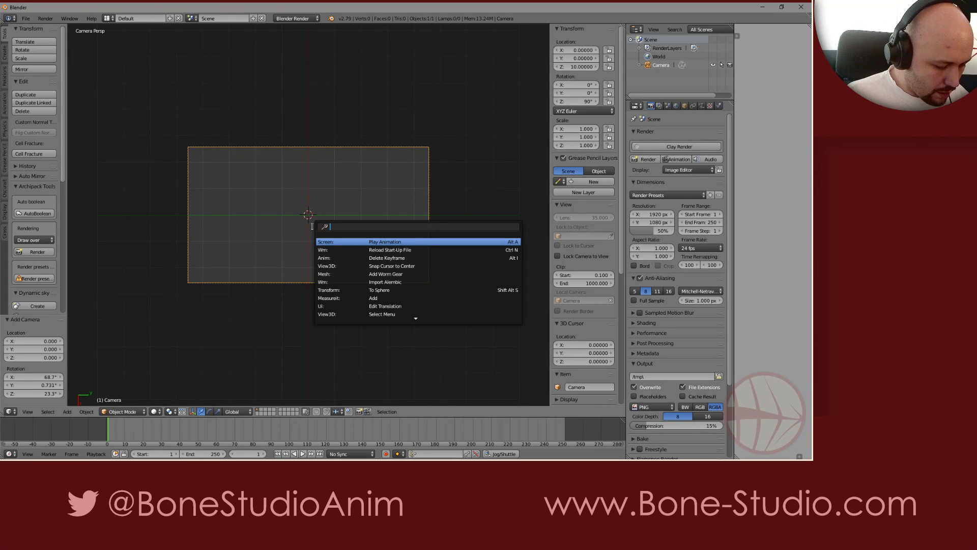
type("image pl")
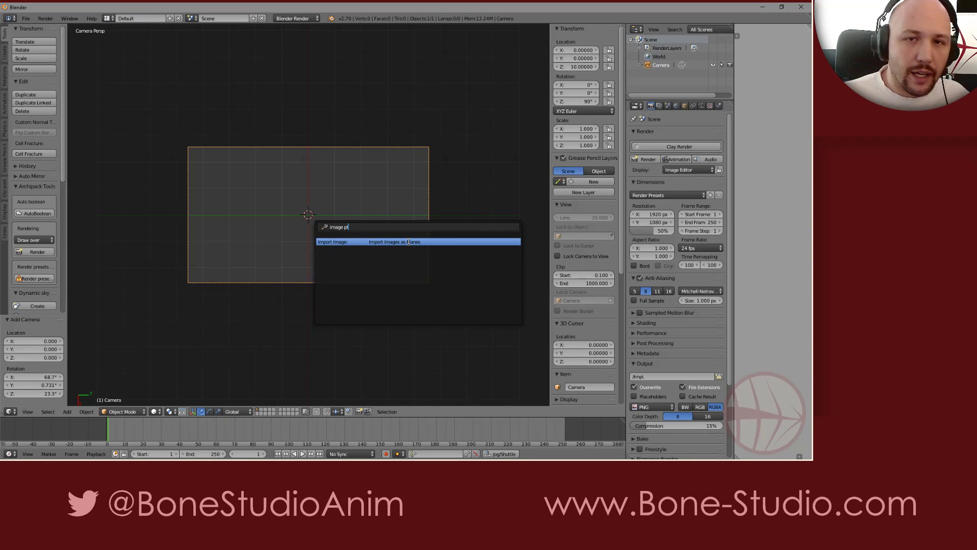
Run Import Images as Planes and select the Agent reaction animation test video in Agent327
left_click(394, 242)
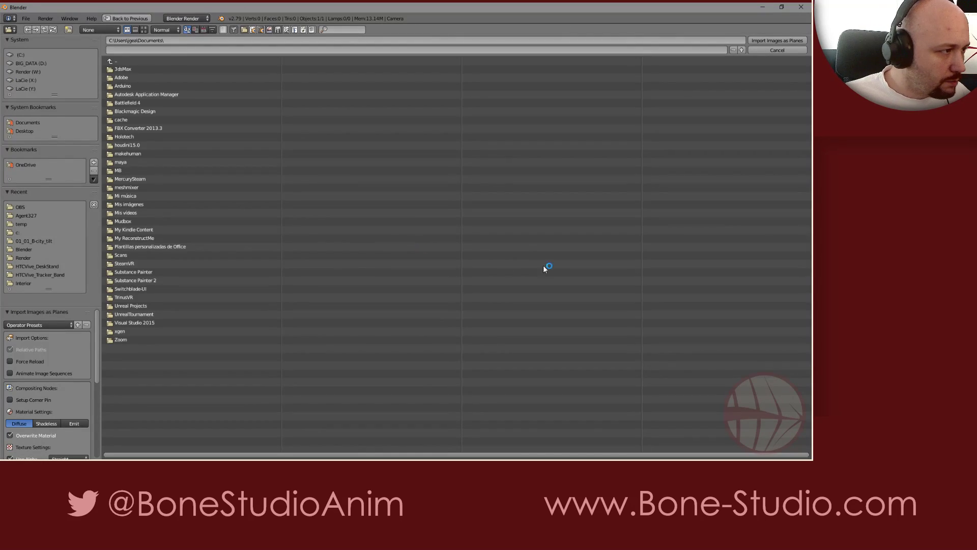
left_click(26, 215)
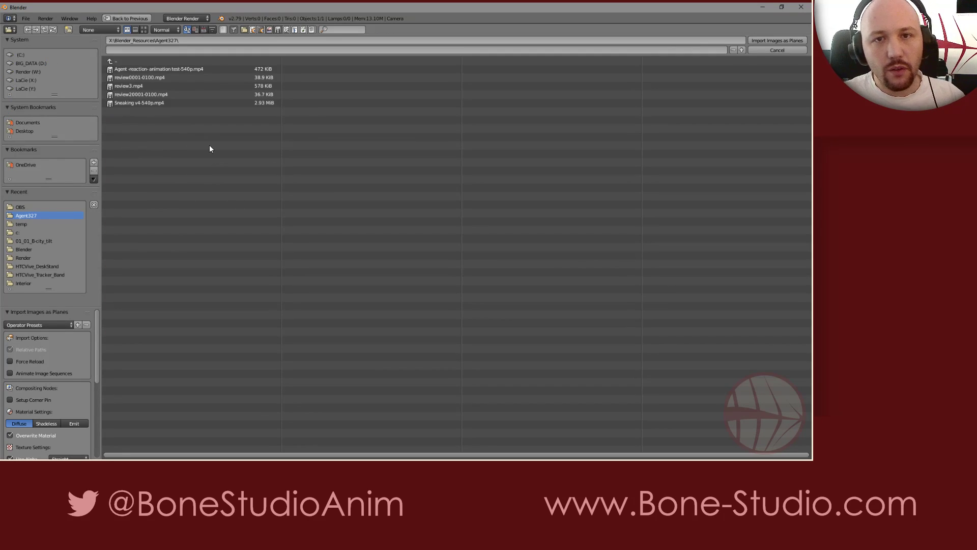
mouse_move(162, 120)
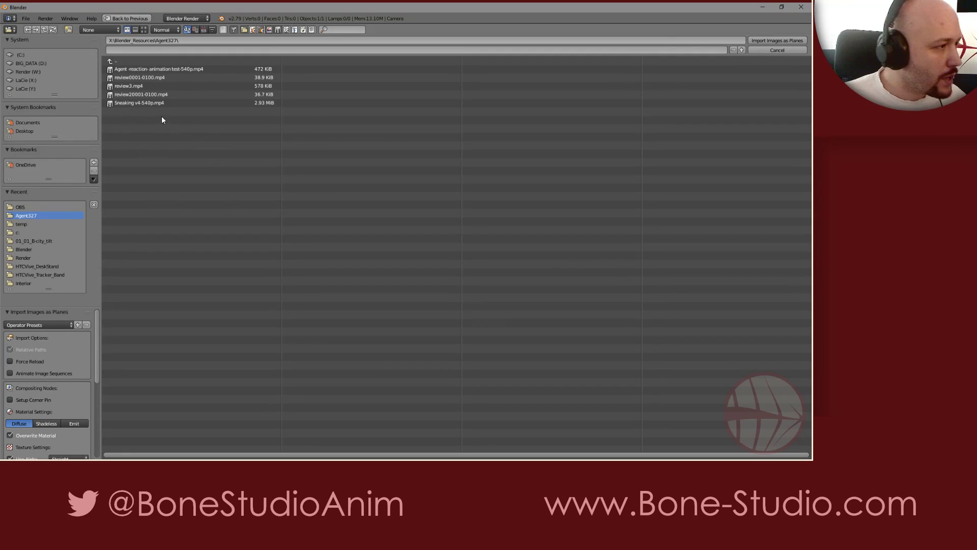
left_click(159, 69)
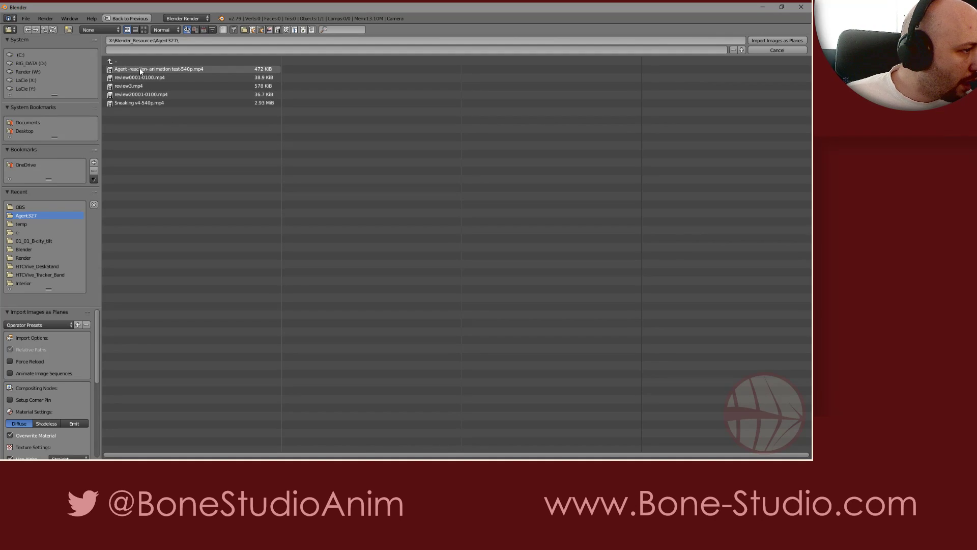
left_click(158, 68)
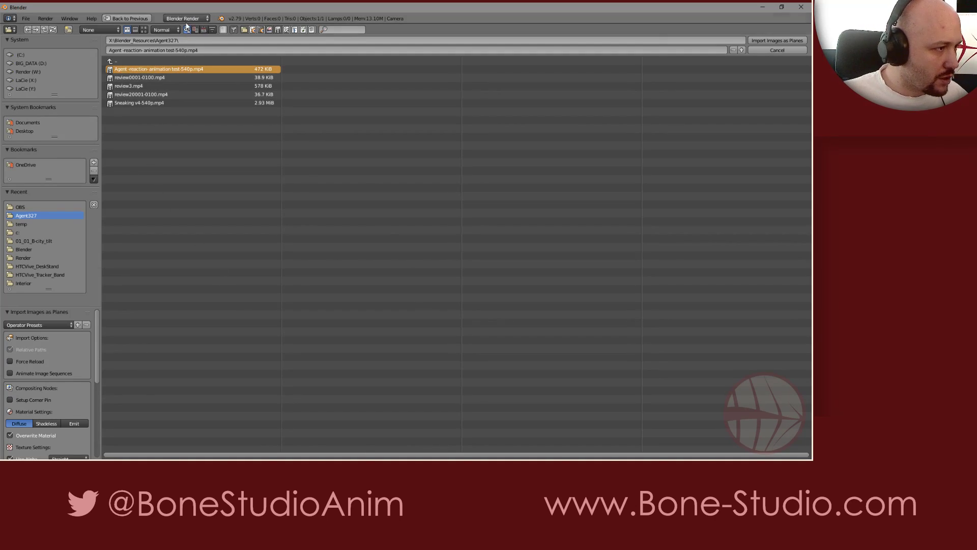
Set the plane dimensions to fill the camera frame
scroll("down", 3)
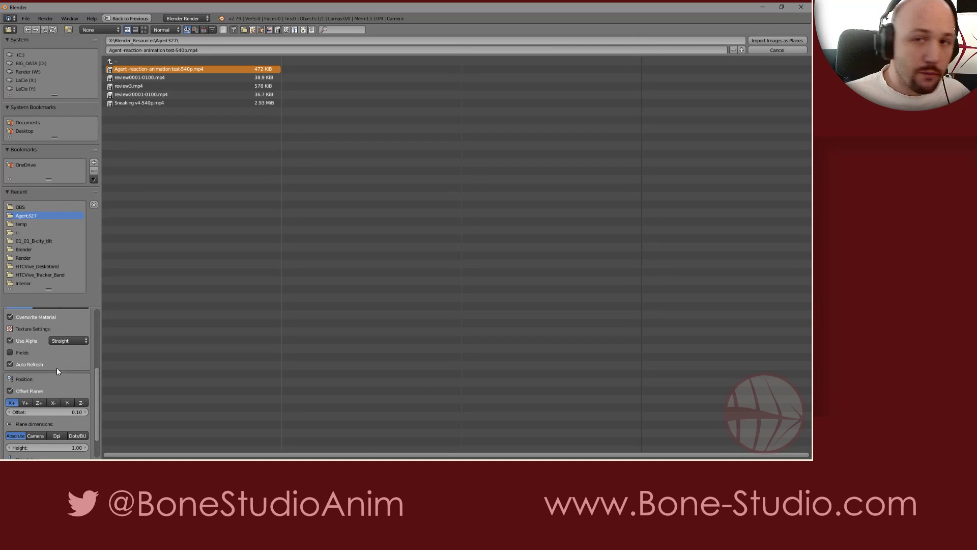
mouse_move(30, 369)
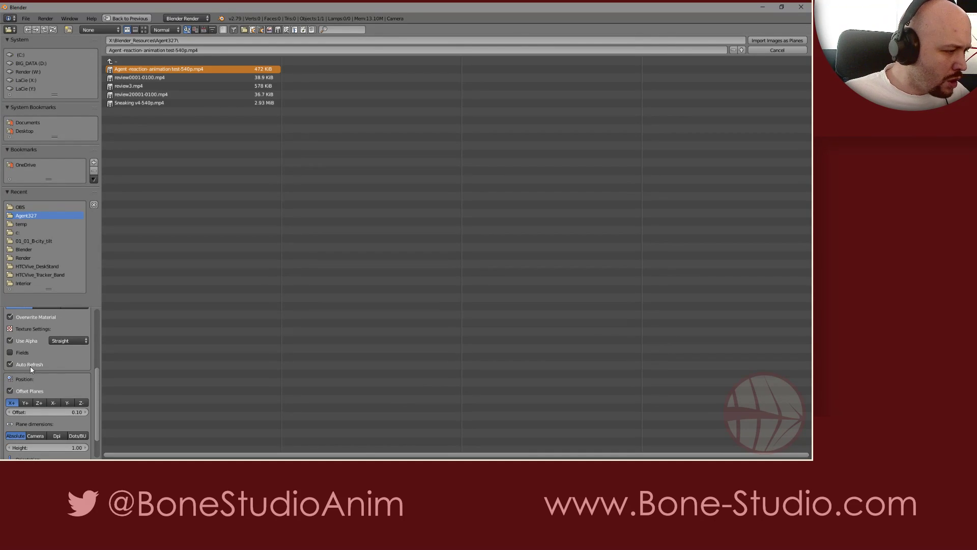
mouse_move(53, 368)
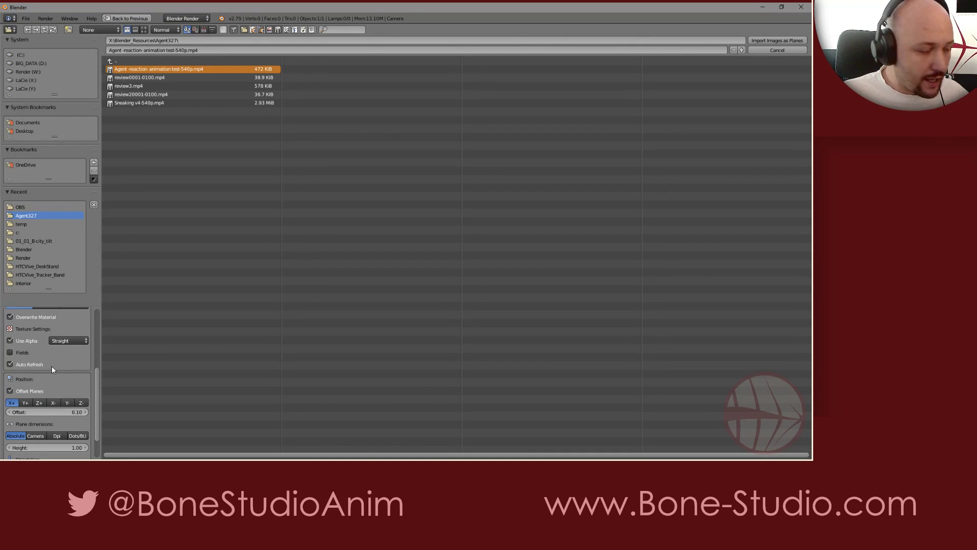
scroll("down", 3)
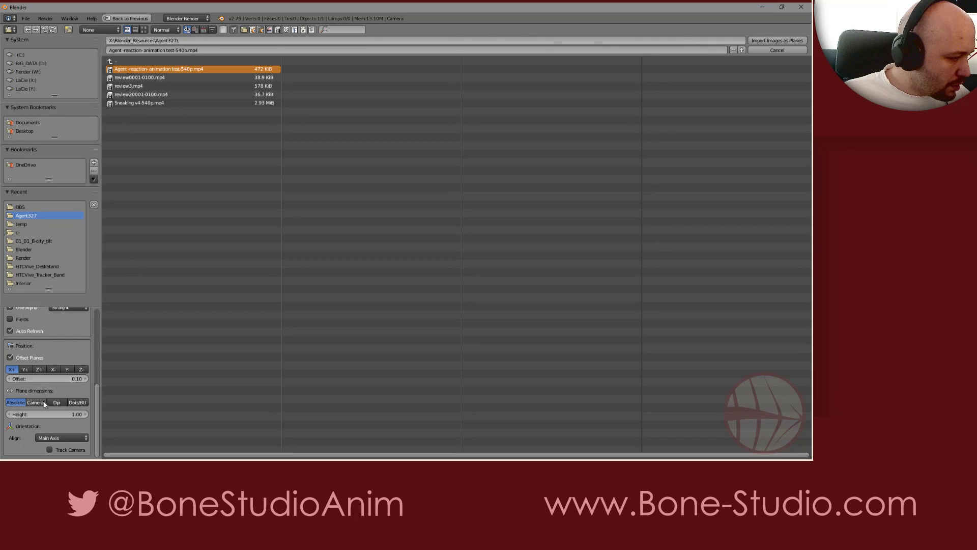
mouse_move(35, 402)
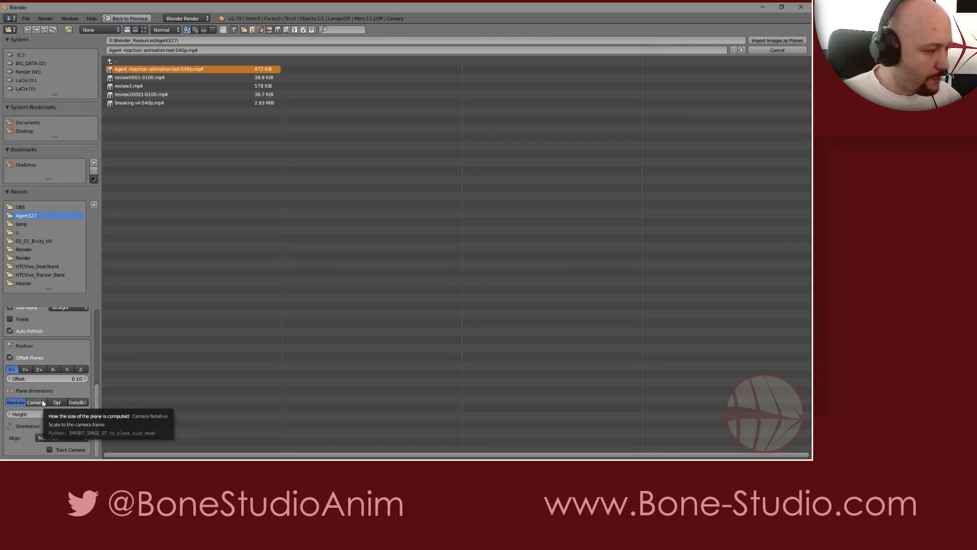
left_click(36, 402)
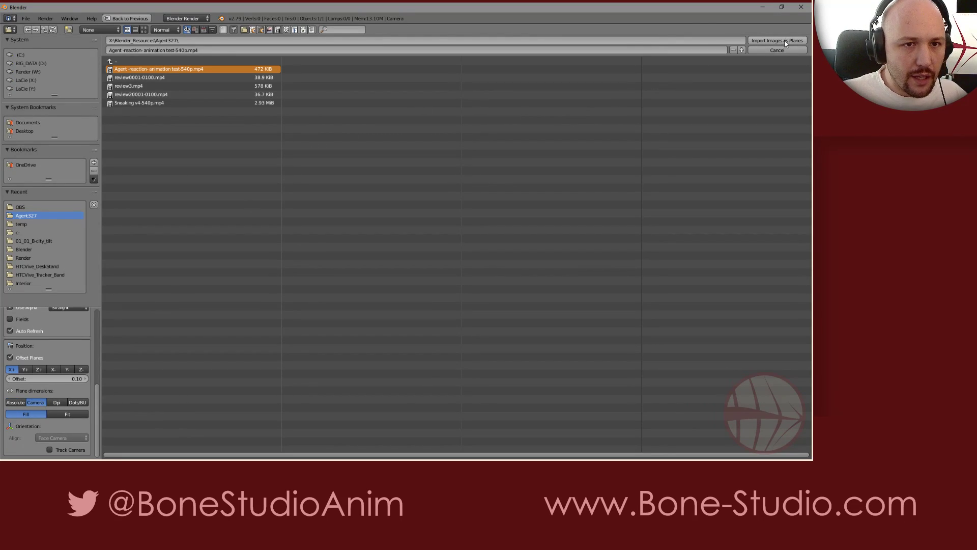
Import the video plane, switch viewport shading to Texture, and show the Texture properties
left_click(776, 41)
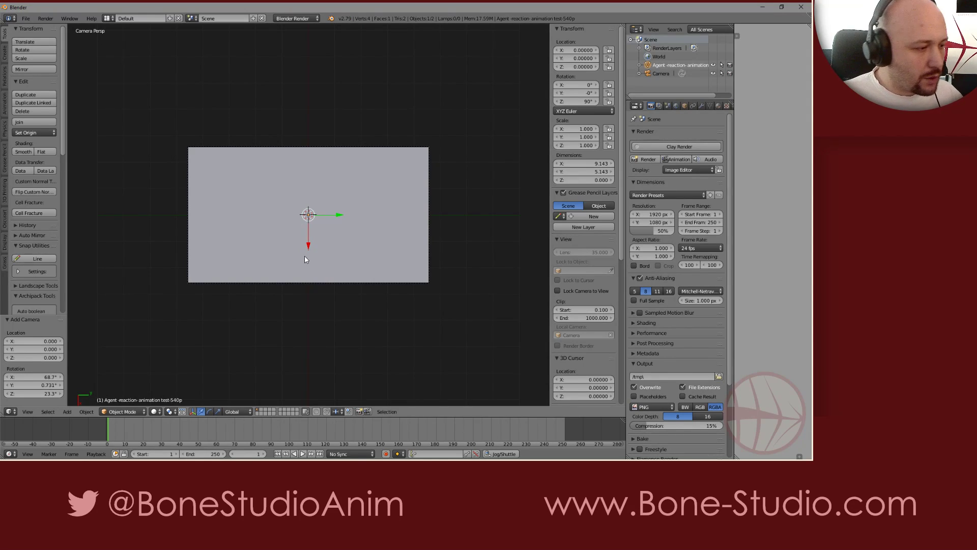
left_click(180, 411)
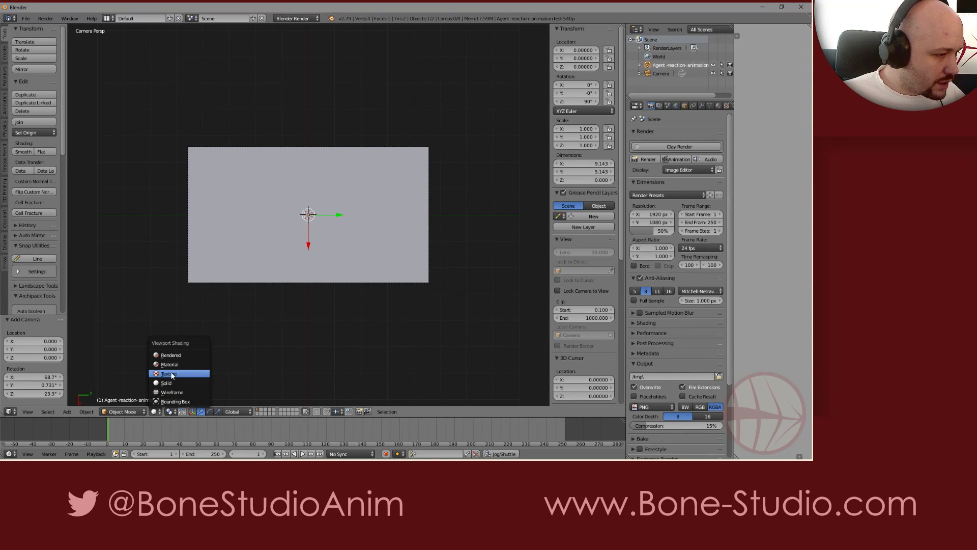
left_click(169, 373)
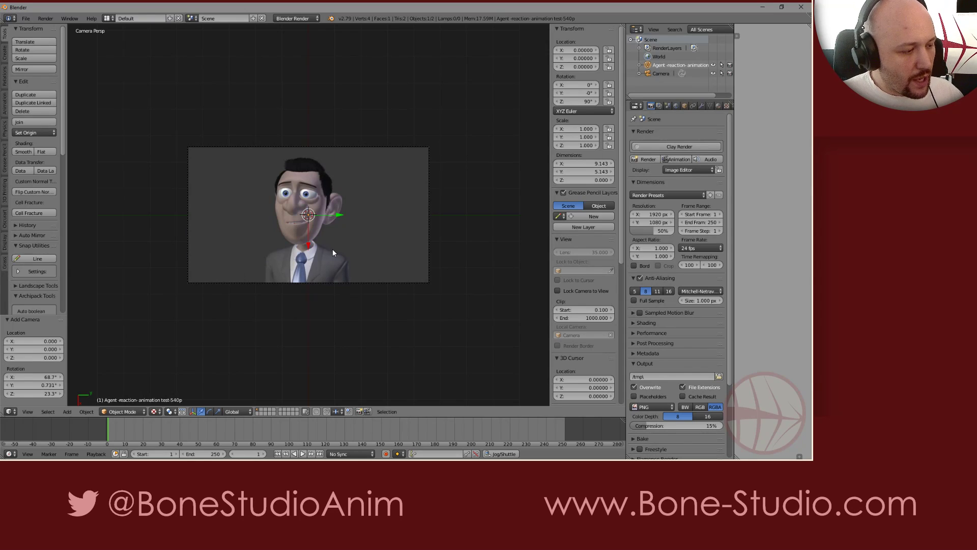
mouse_move(295, 322)
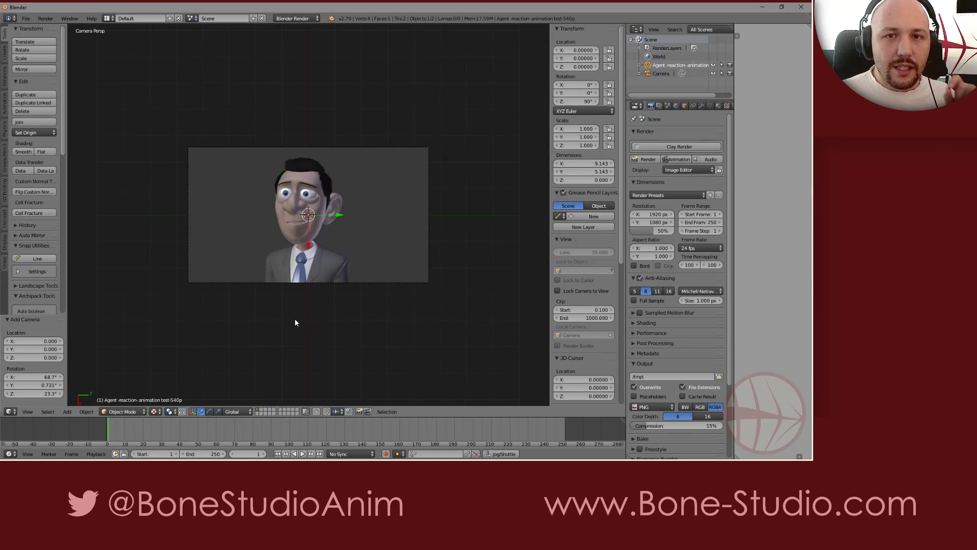
left_click(235, 430)
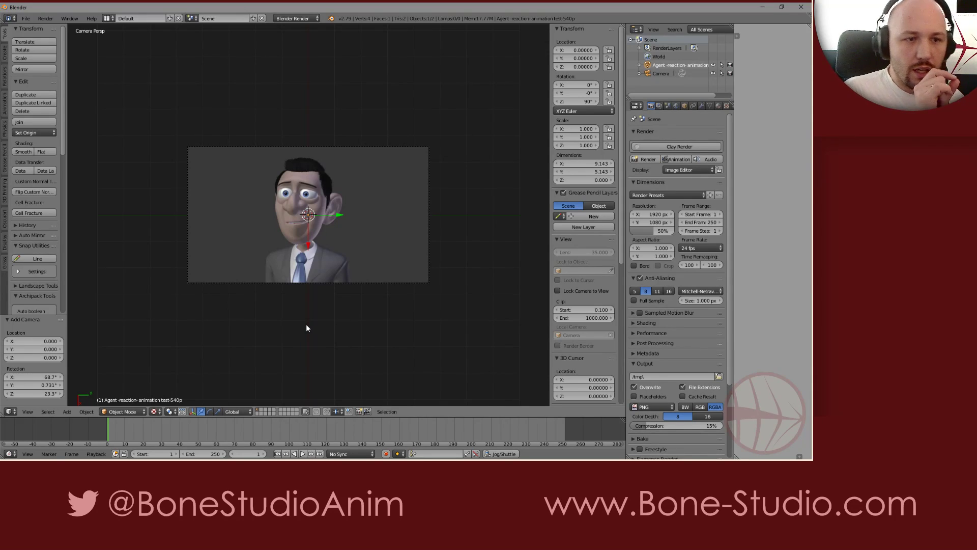
mouse_move(308, 312)
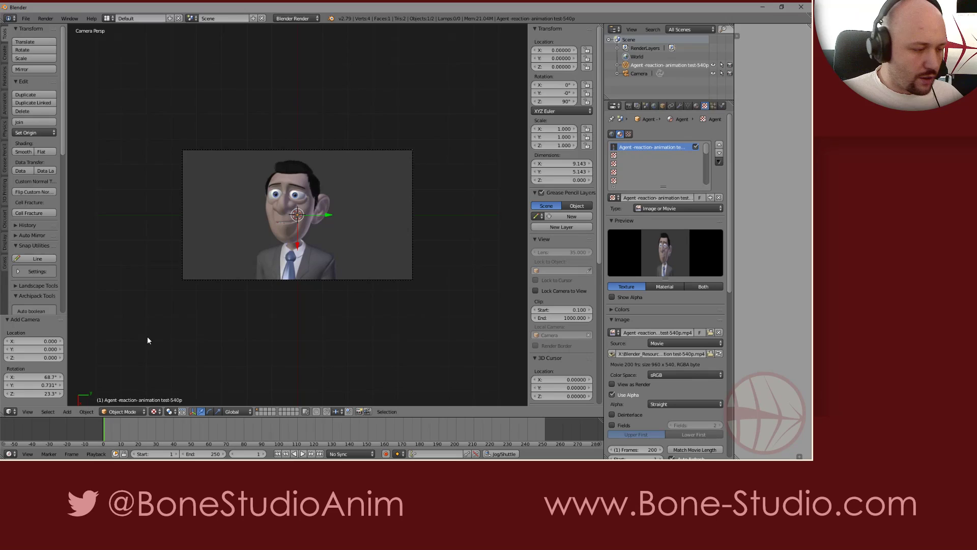
Play the animation, stop and rewind, inspect the texture preview, then play again
left_click(423, 444)
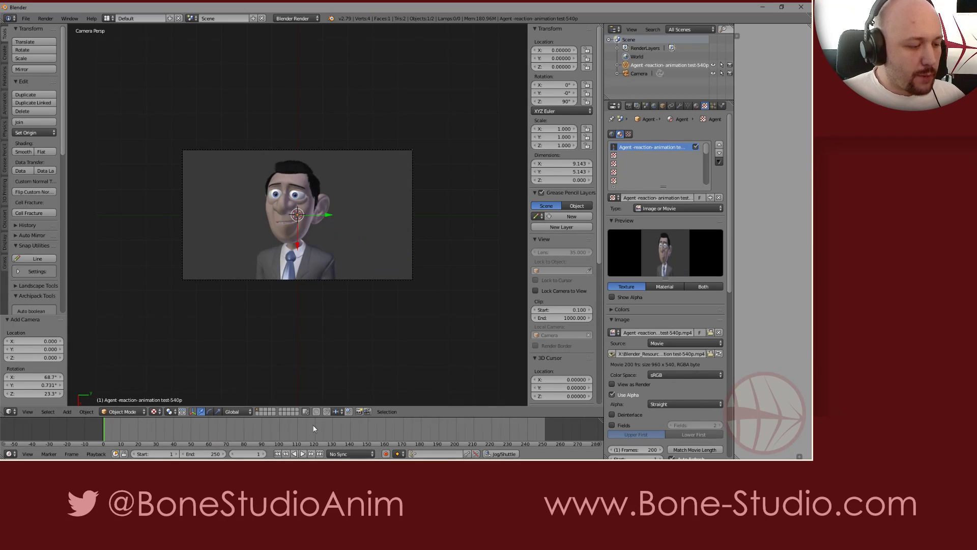
left_click(303, 453)
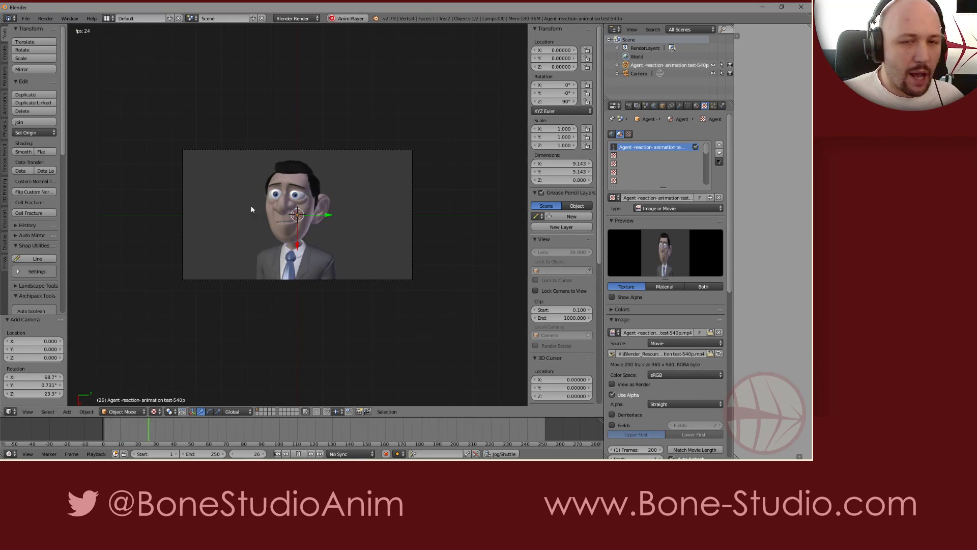
left_click(298, 453)
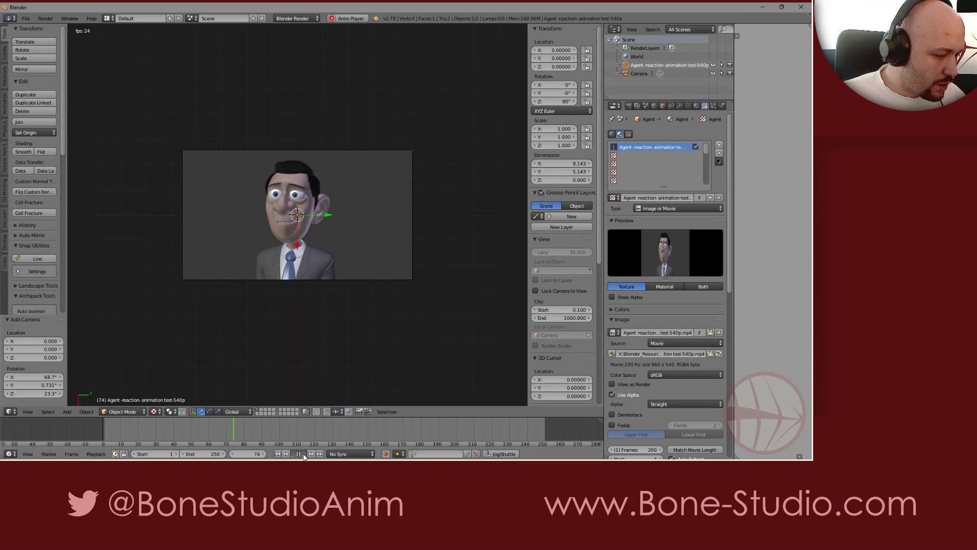
left_click(300, 453)
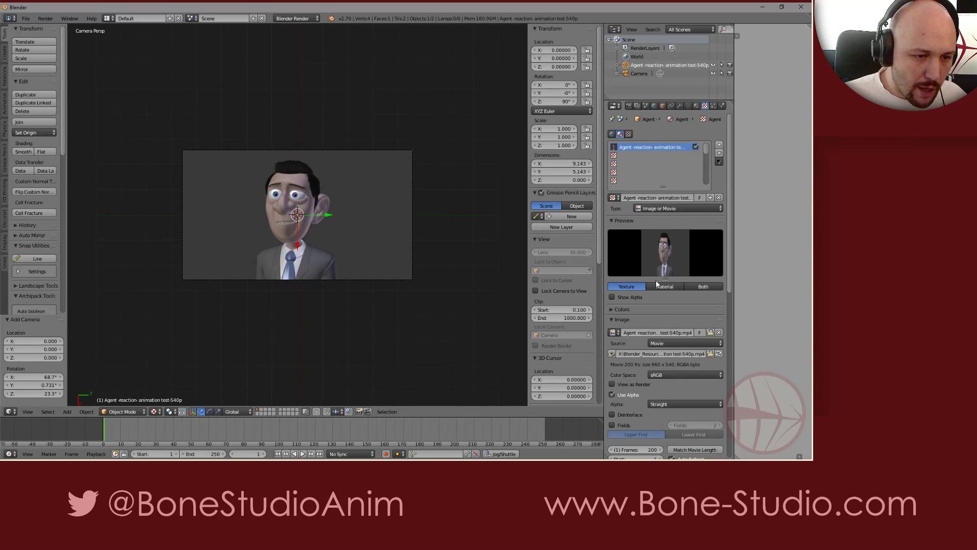
mouse_move(659, 231)
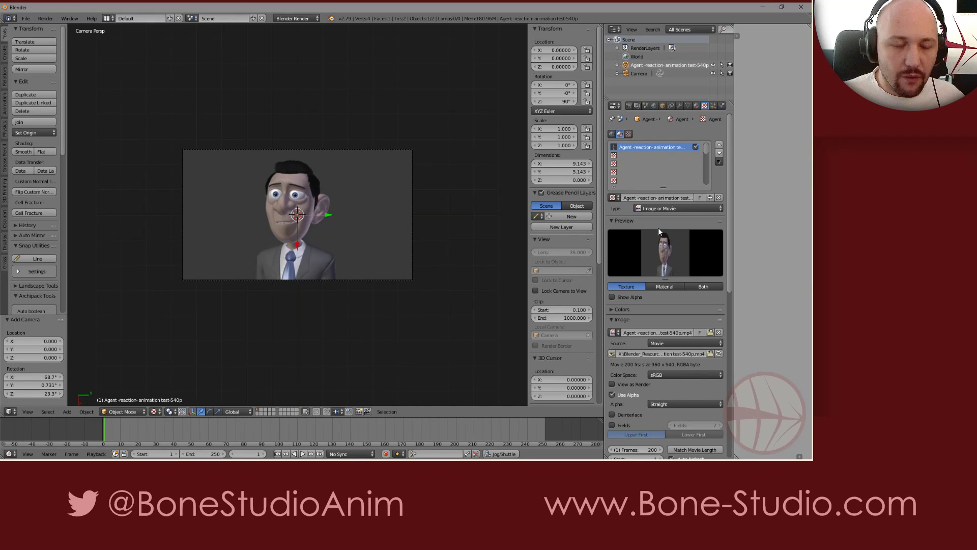
mouse_move(302, 454)
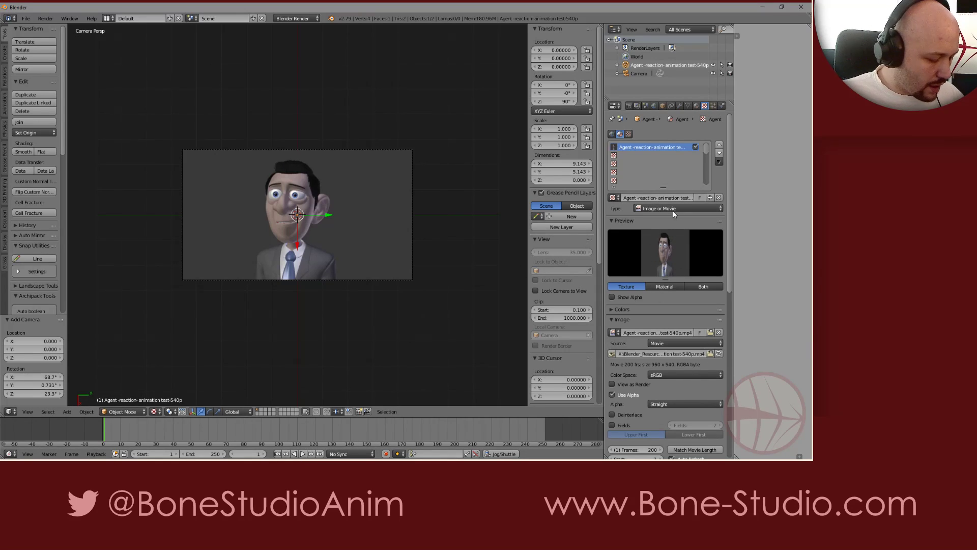
mouse_move(663, 244)
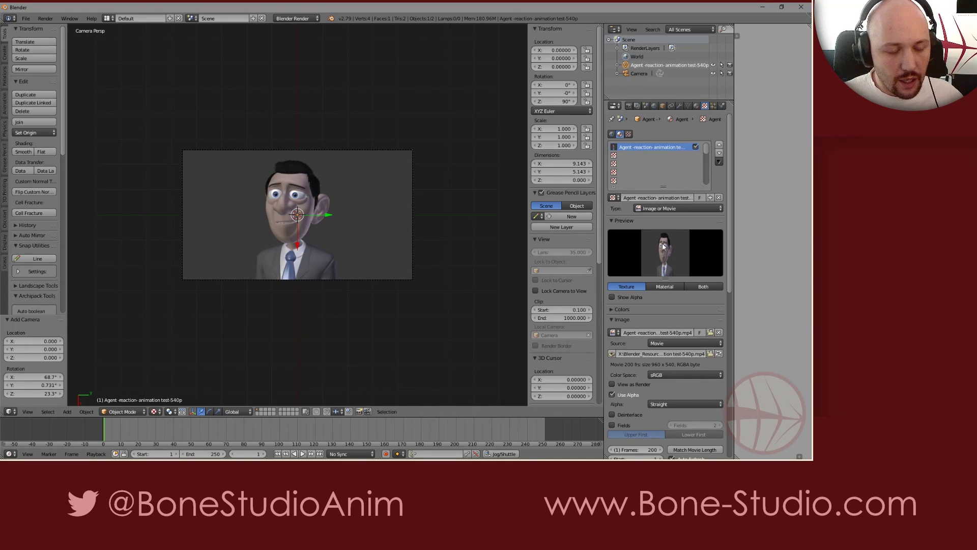
mouse_move(664, 268)
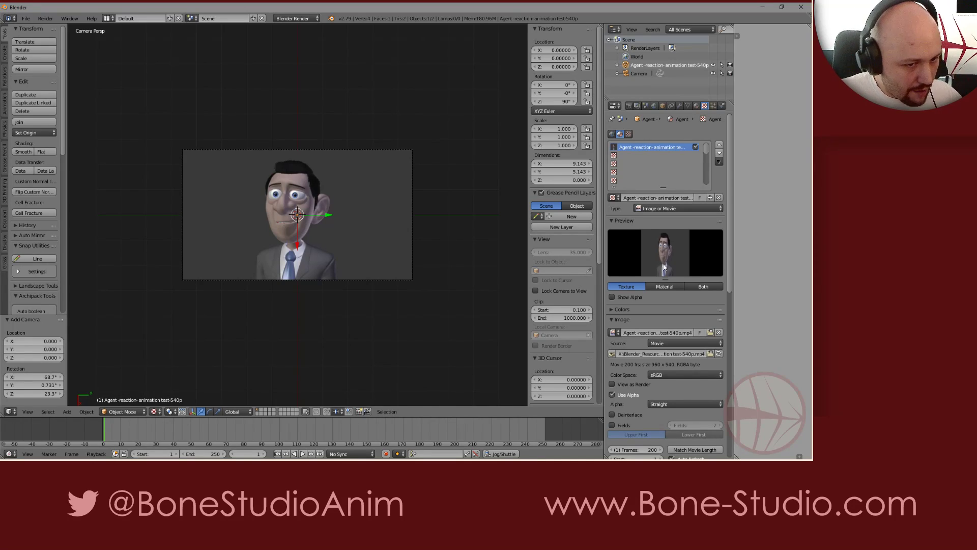
mouse_move(663, 264)
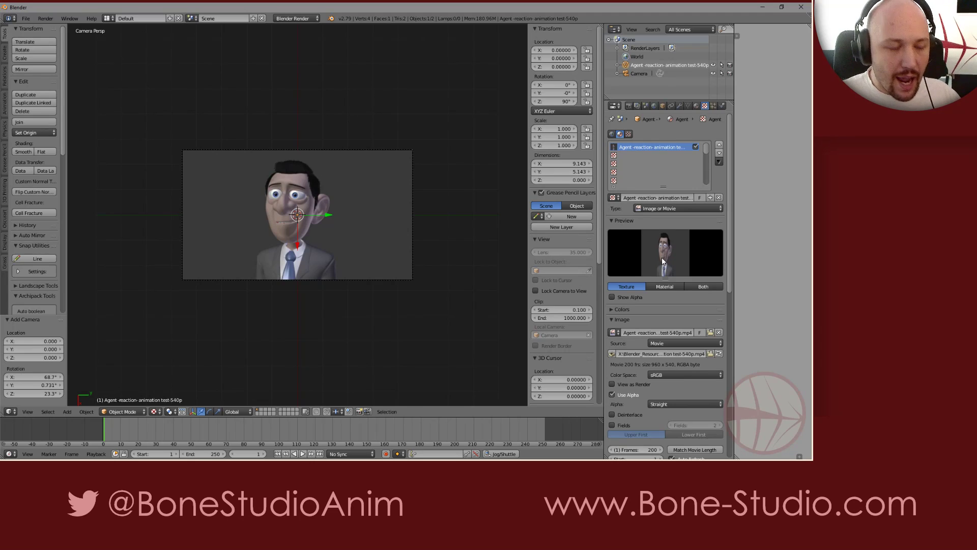
left_click(284, 453)
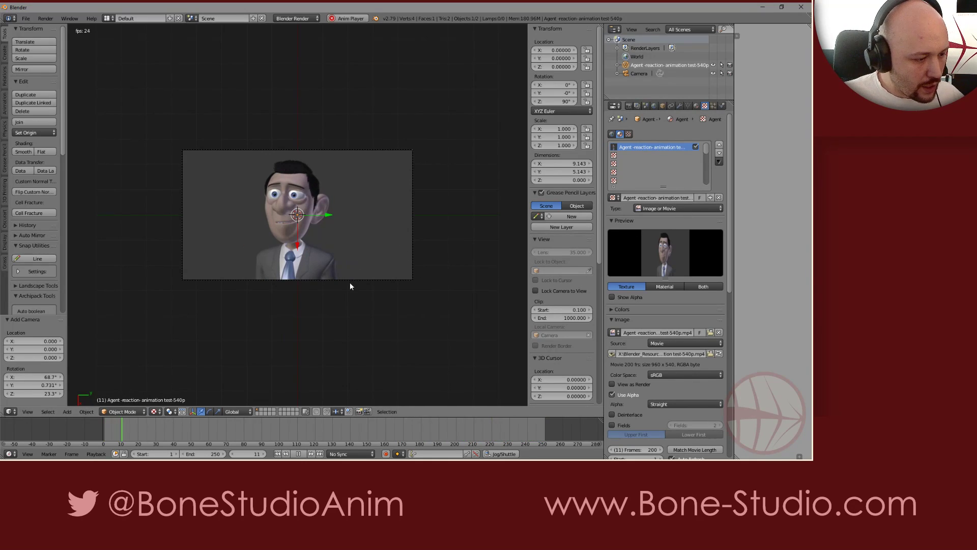
Stop playback and sketch letters, glasses and eyebrow arrows over the character on frame 1
left_click(302, 453)
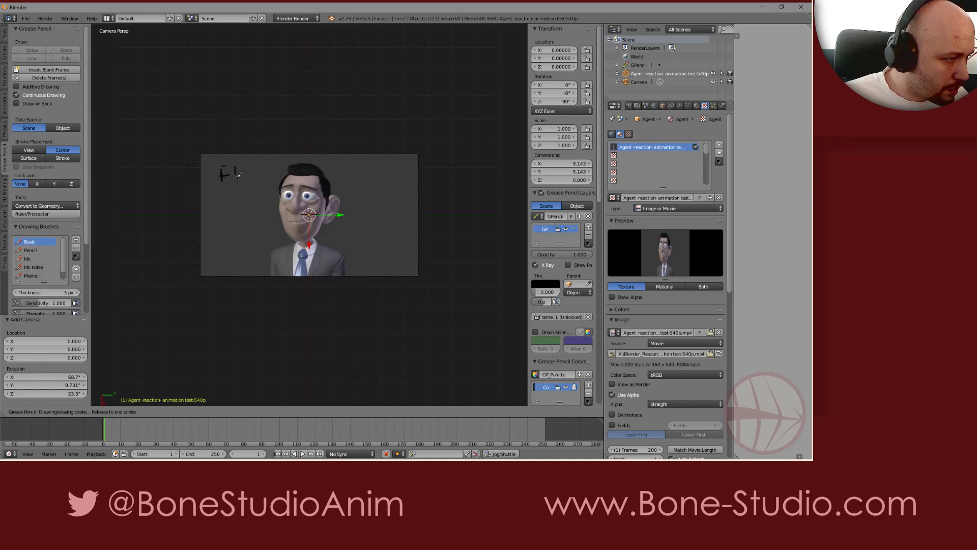
left_click_drag(233, 178, 247, 172)
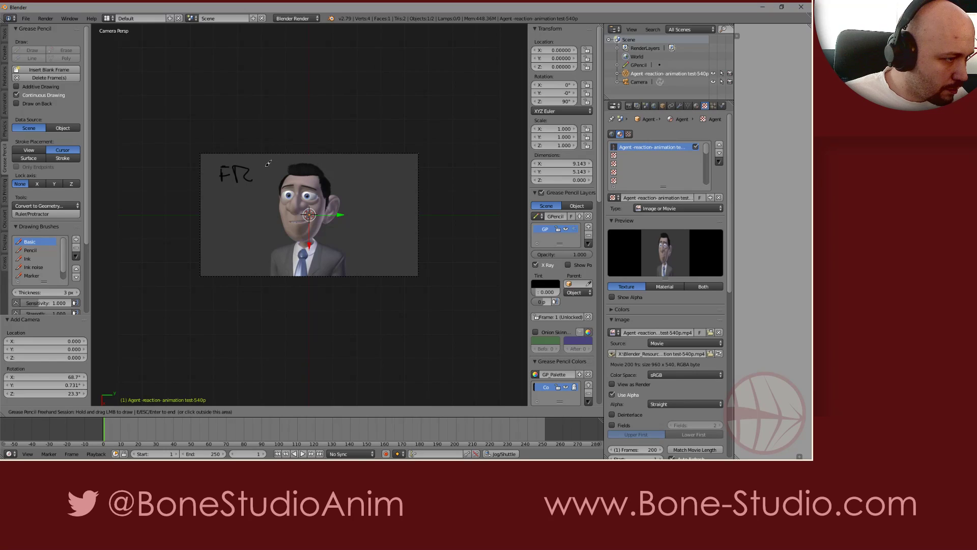
left_click_drag(262, 169, 269, 184)
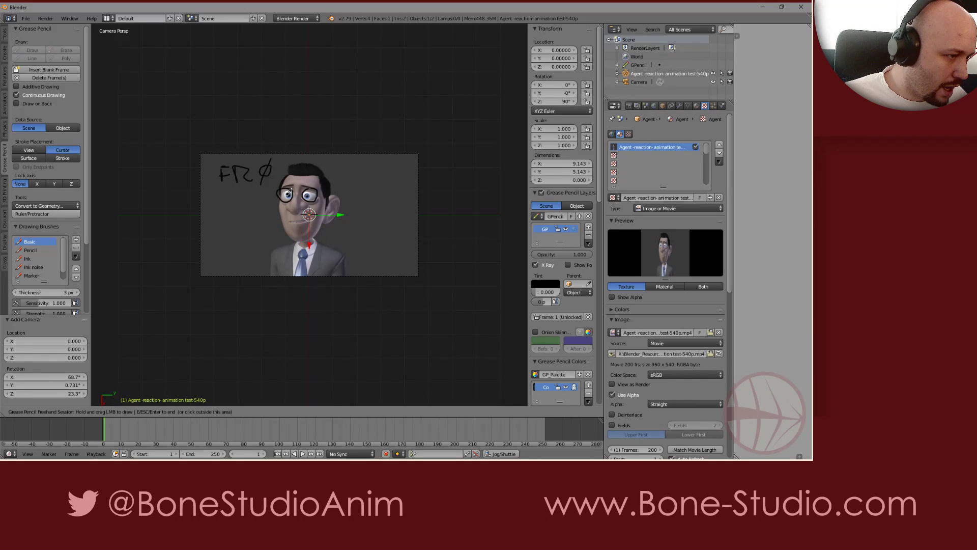
left_click_drag(299, 190, 321, 181)
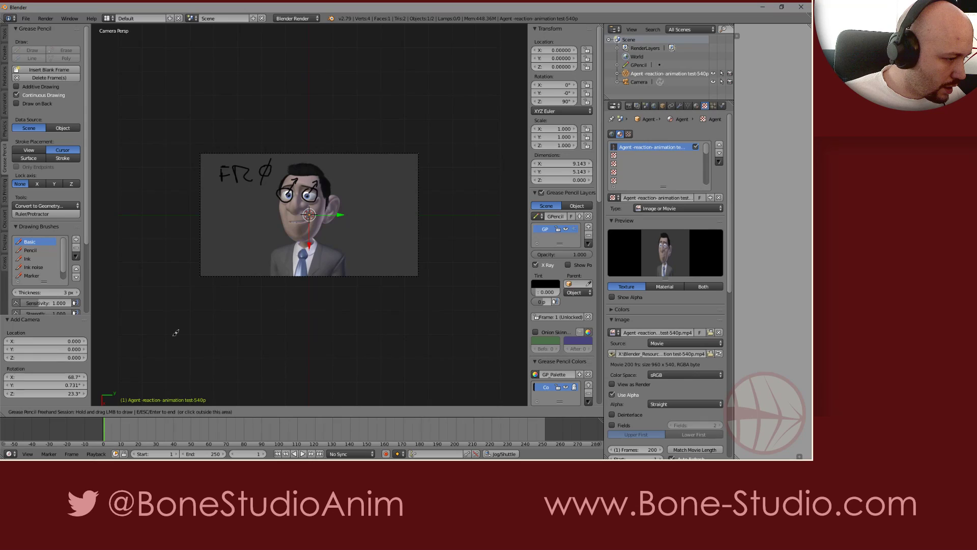
On frame 30, draw a two-stroke note around the character's eyes
left_click(154, 433)
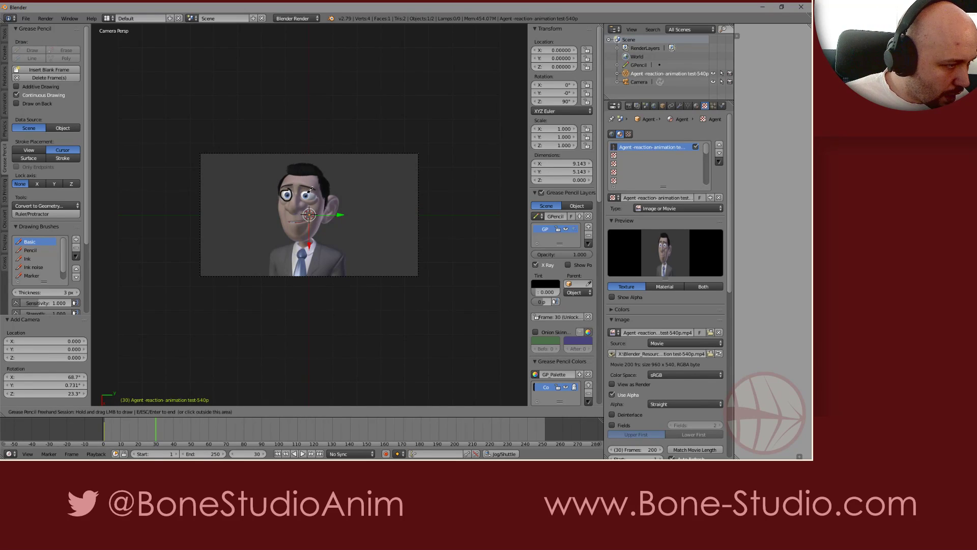
left_click_drag(302, 200, 281, 205)
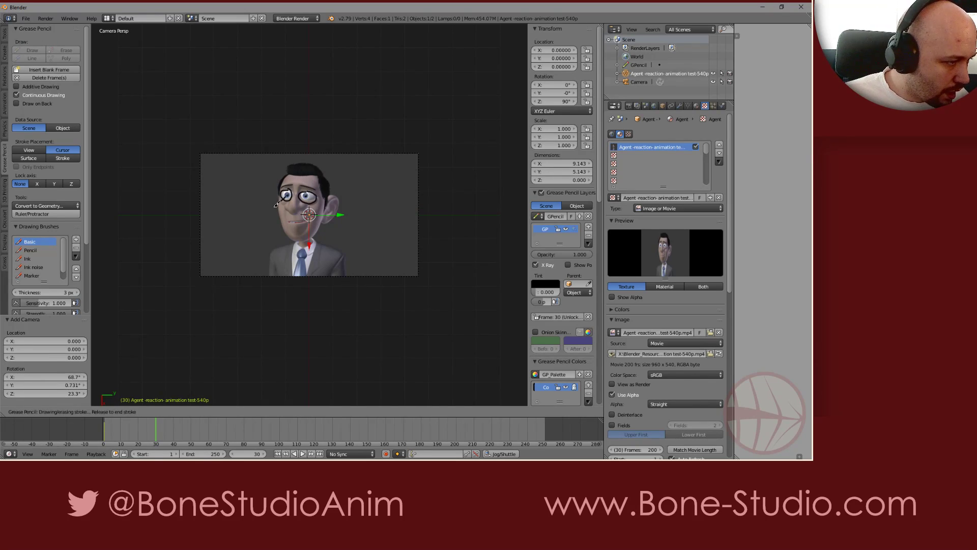
left_click_drag(269, 212, 306, 200)
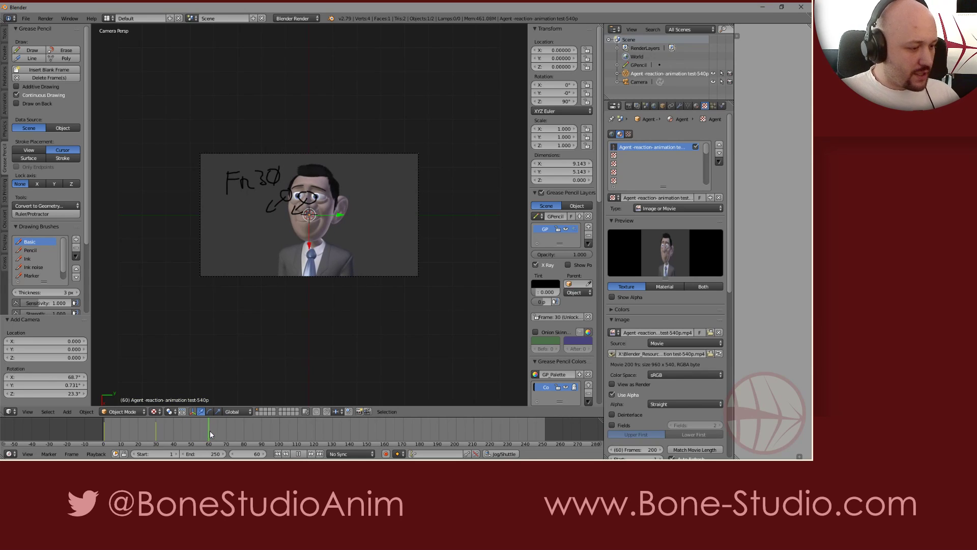
mouse_move(325, 422)
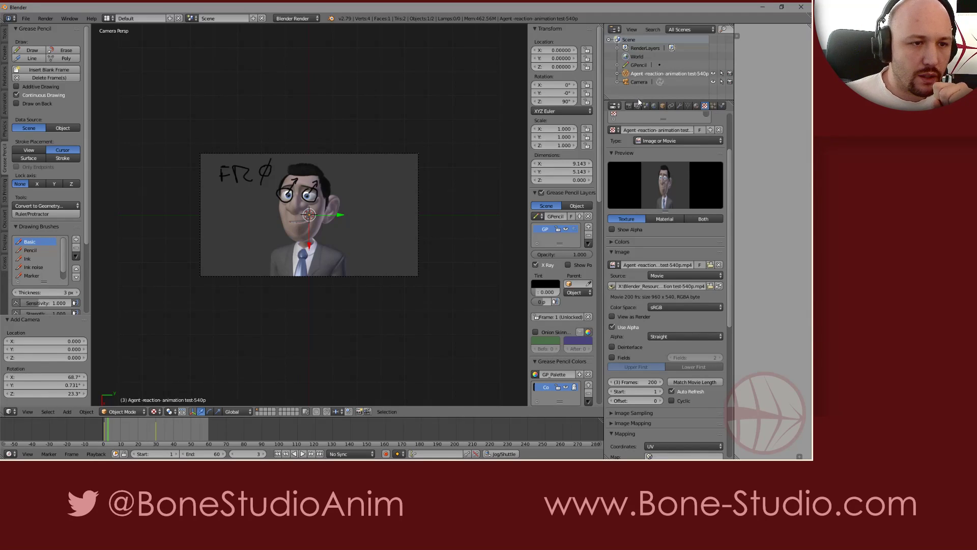
Set the render output path to the Agent327 folder chosen from Recent
left_click(614, 105)
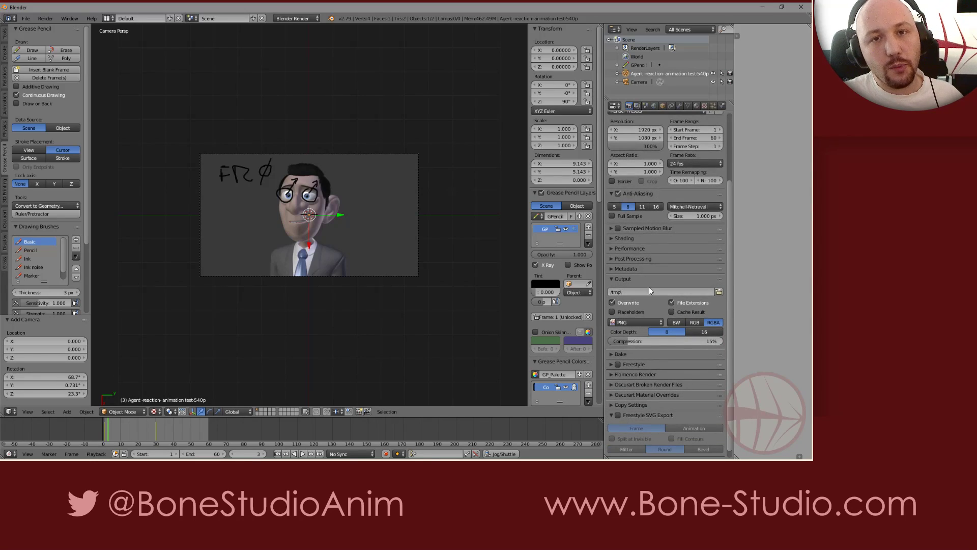
mouse_move(717, 291)
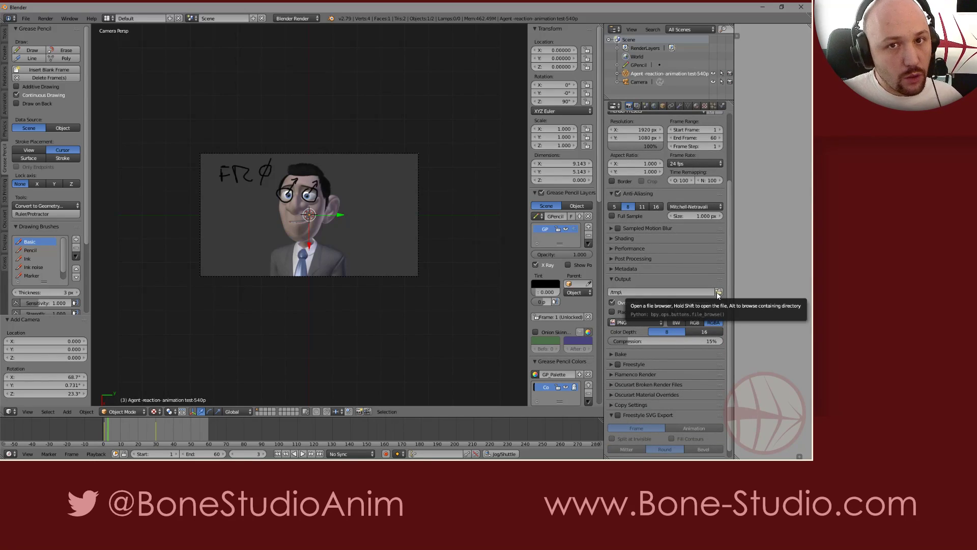
left_click(719, 294)
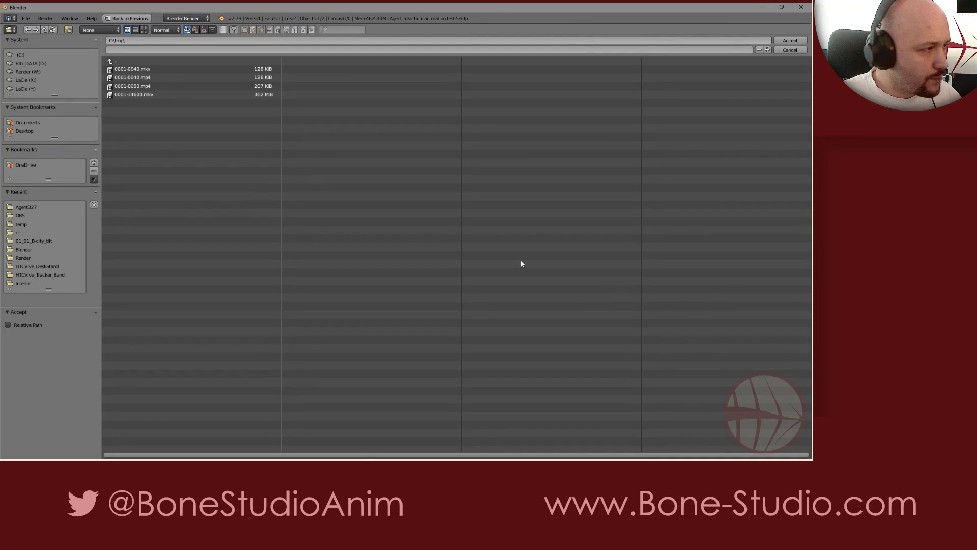
left_click(26, 206)
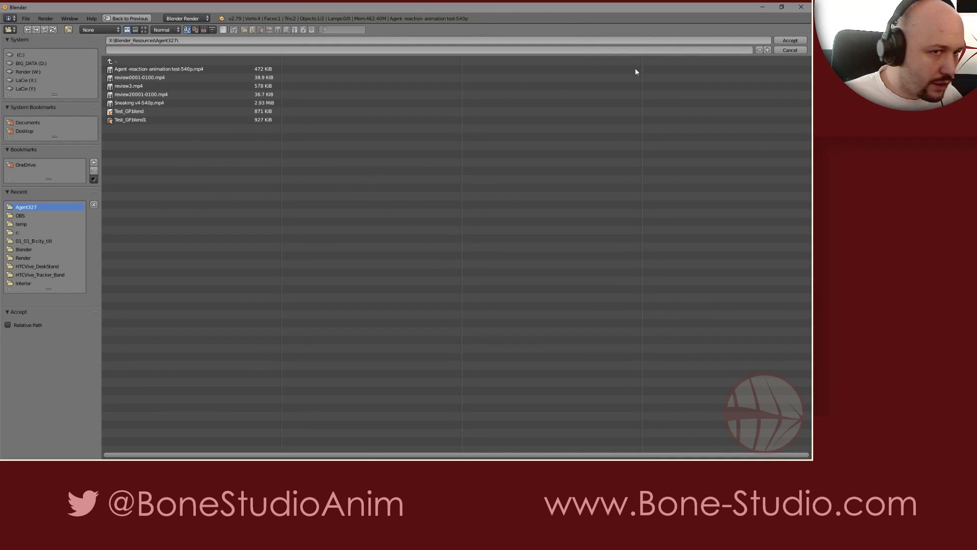
left_click(790, 40)
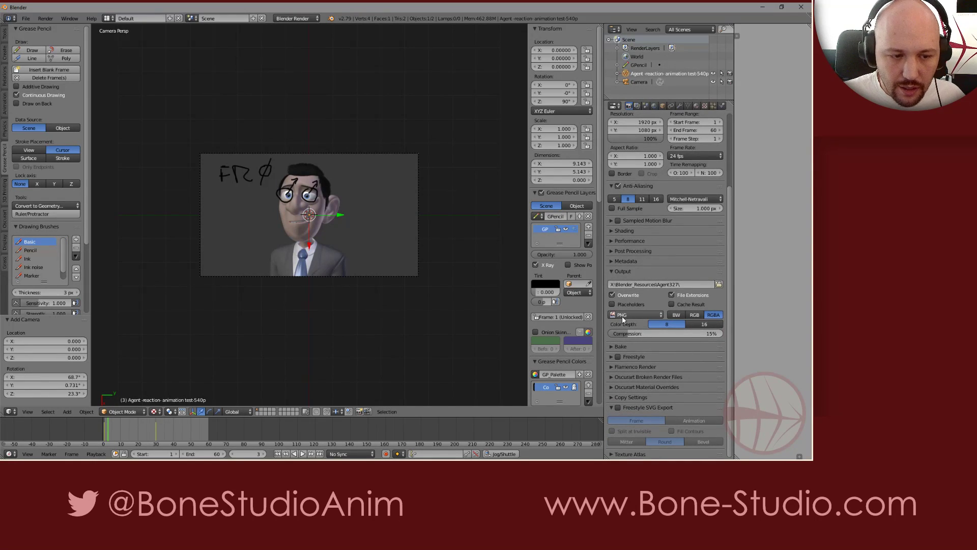
mouse_move(622, 314)
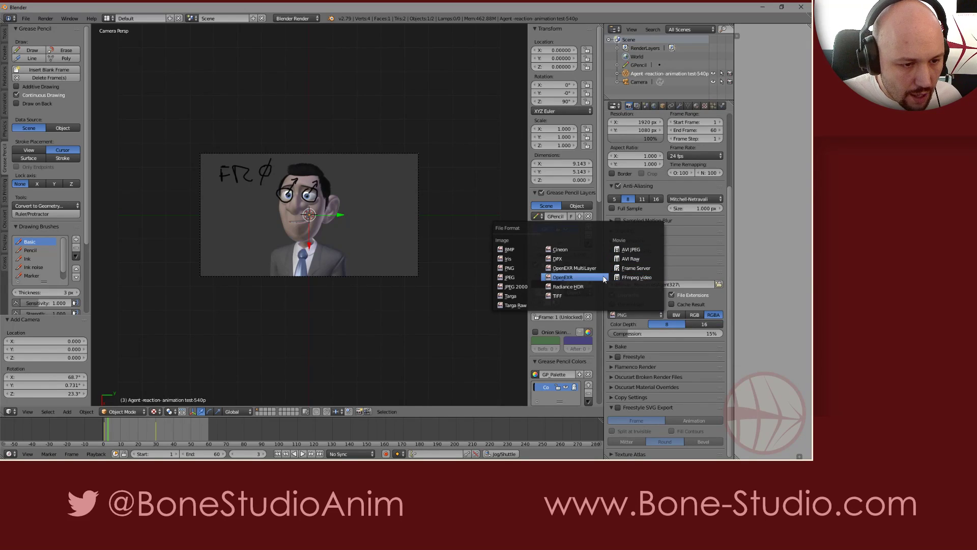
mouse_move(637, 277)
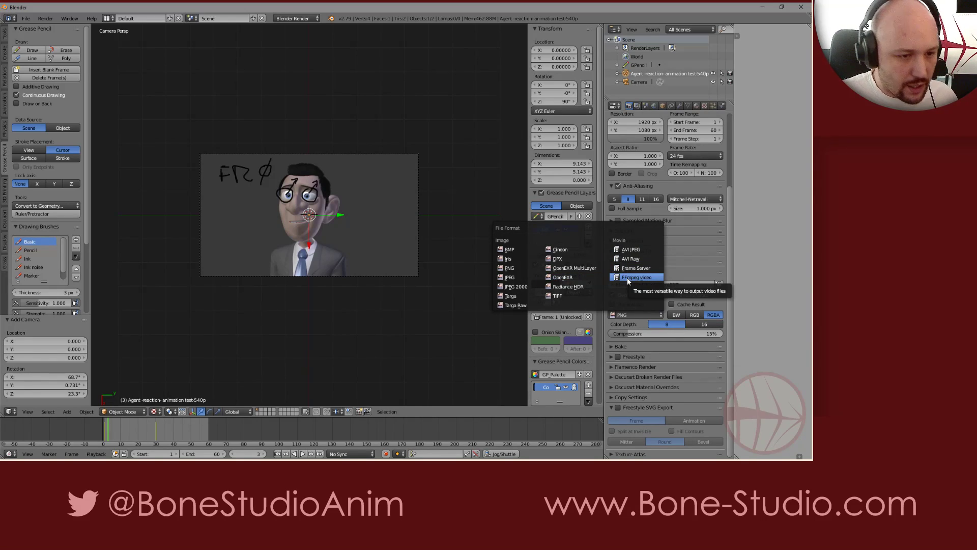
Set File Format to FFmpeg video and the Container to MPEG-4
left_click(636, 277)
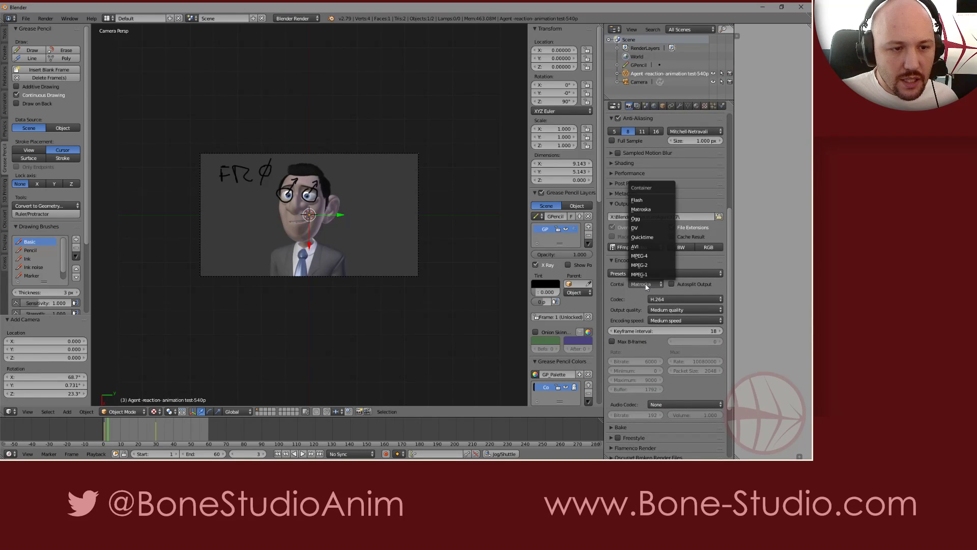
mouse_move(642, 246)
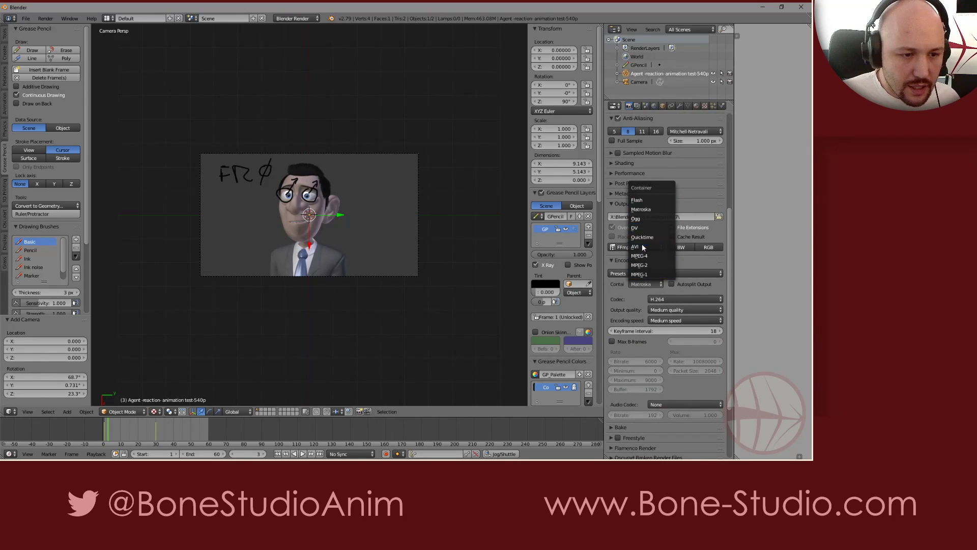
left_click(640, 255)
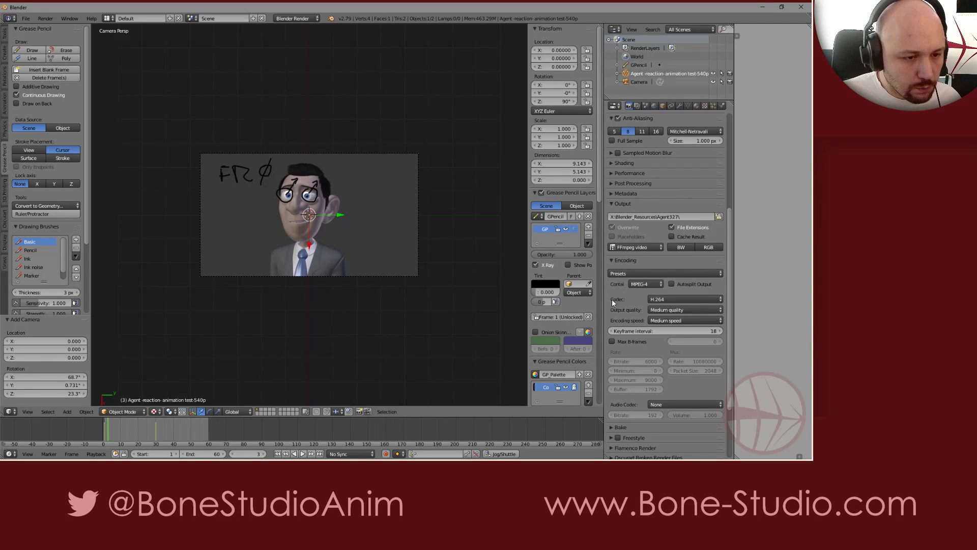
mouse_move(655, 358)
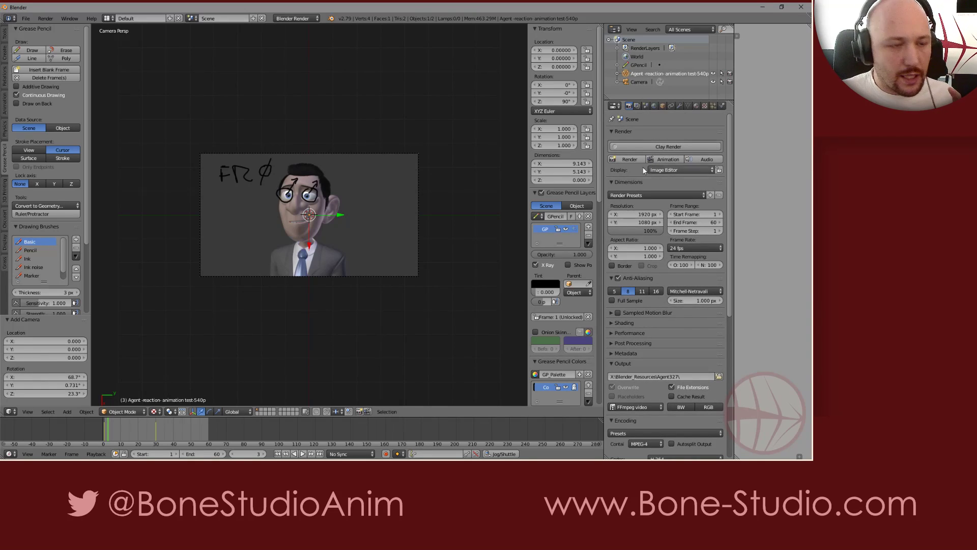
mouse_move(360, 411)
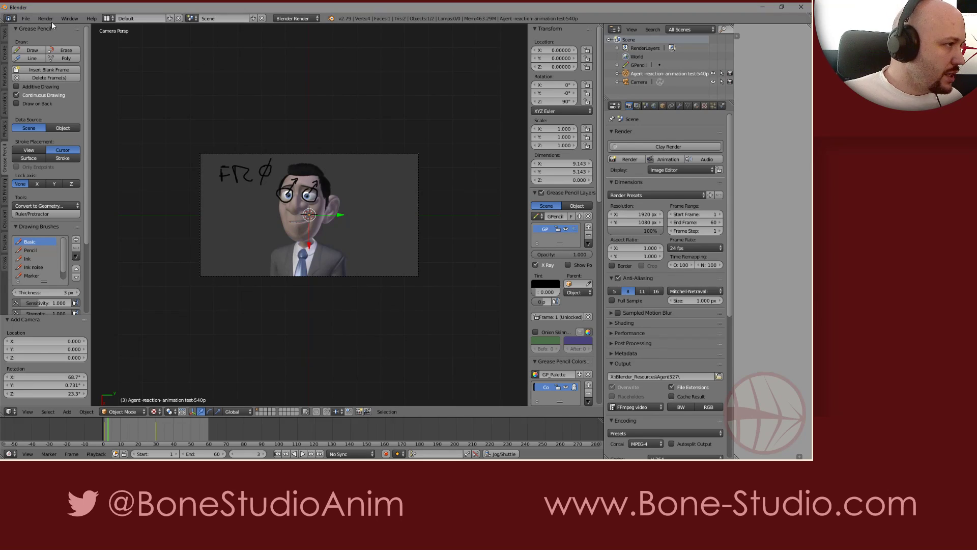
Run the OpenGL viewport render of the animation, then jump back to frame 1
left_click(45, 18)
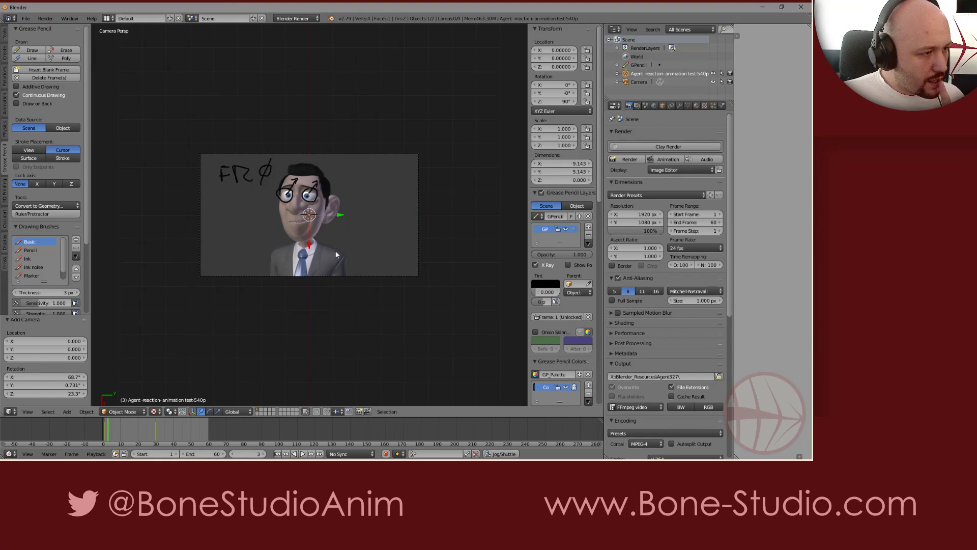
mouse_move(360, 411)
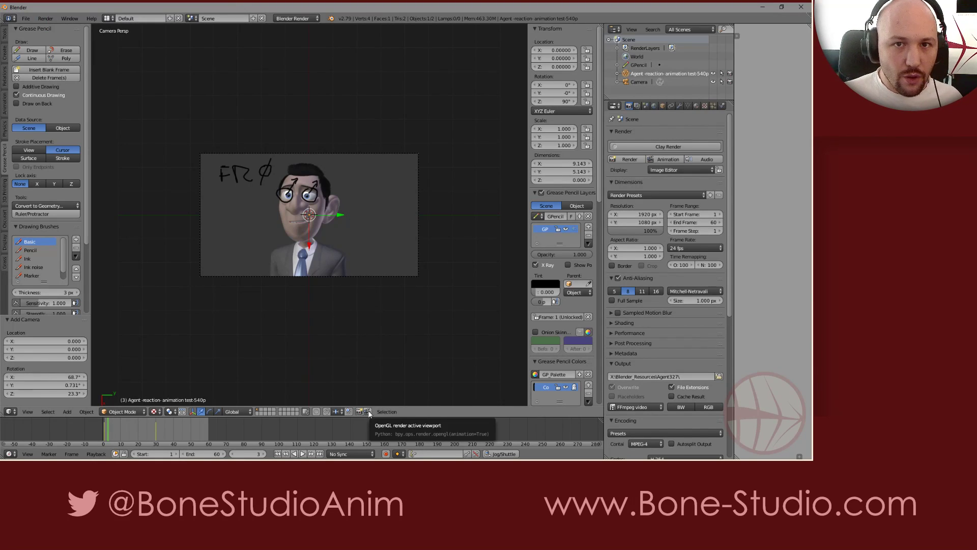
left_click(360, 411)
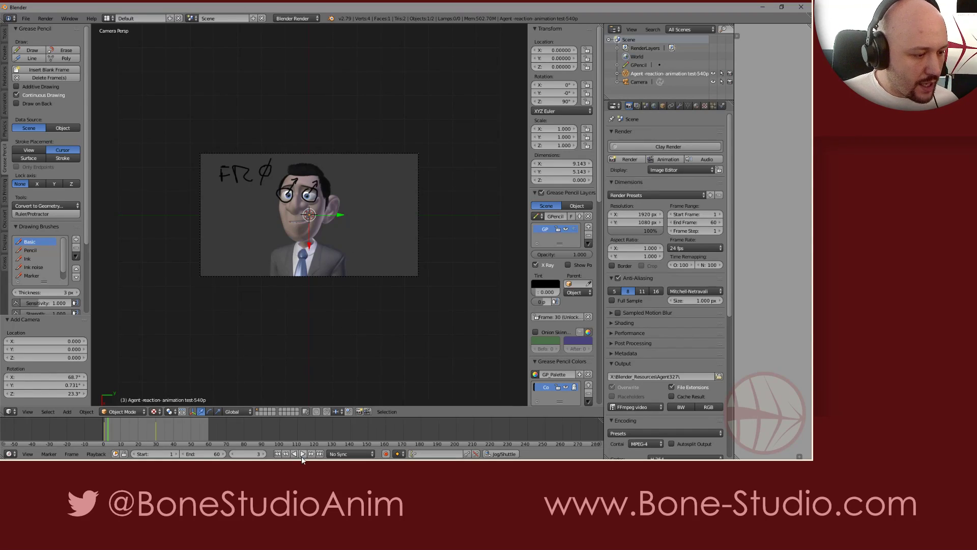
left_click(300, 453)
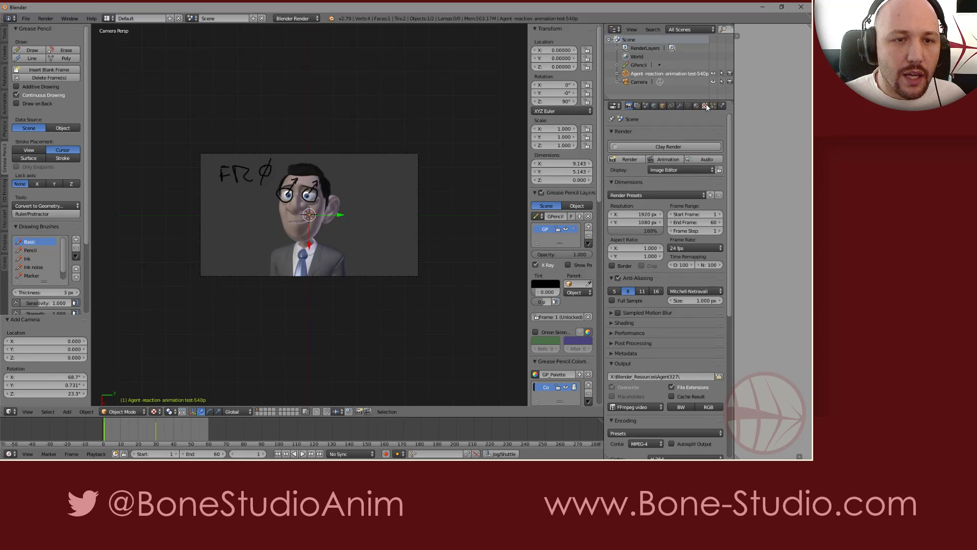
Show the movie texture settings, then OpenGL-render the viewport animation with the grease pencil notes
left_click(705, 106)
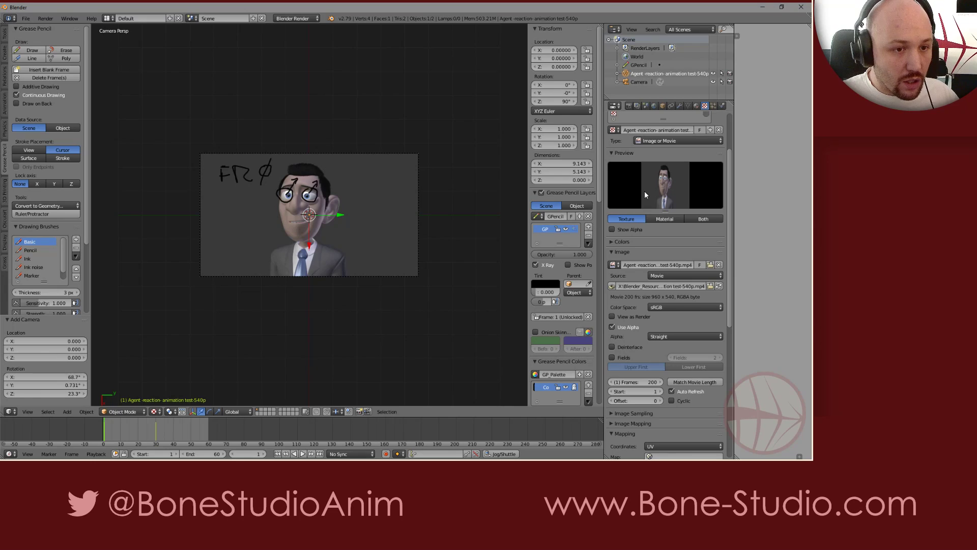
left_click(284, 453)
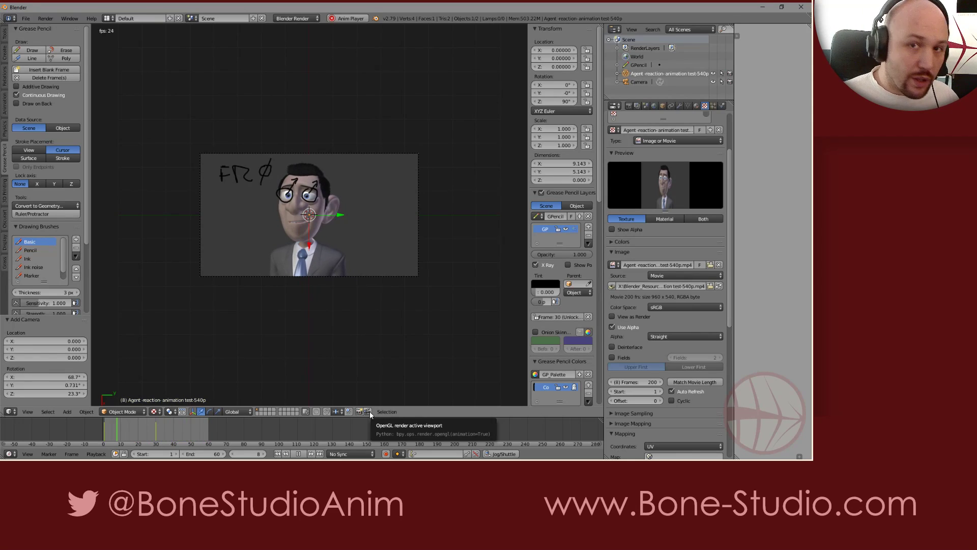
left_click(359, 411)
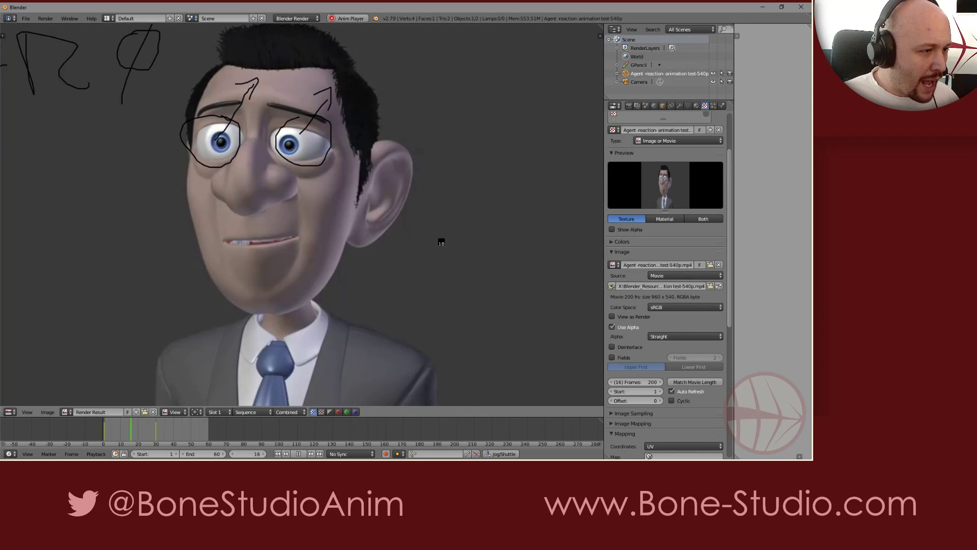